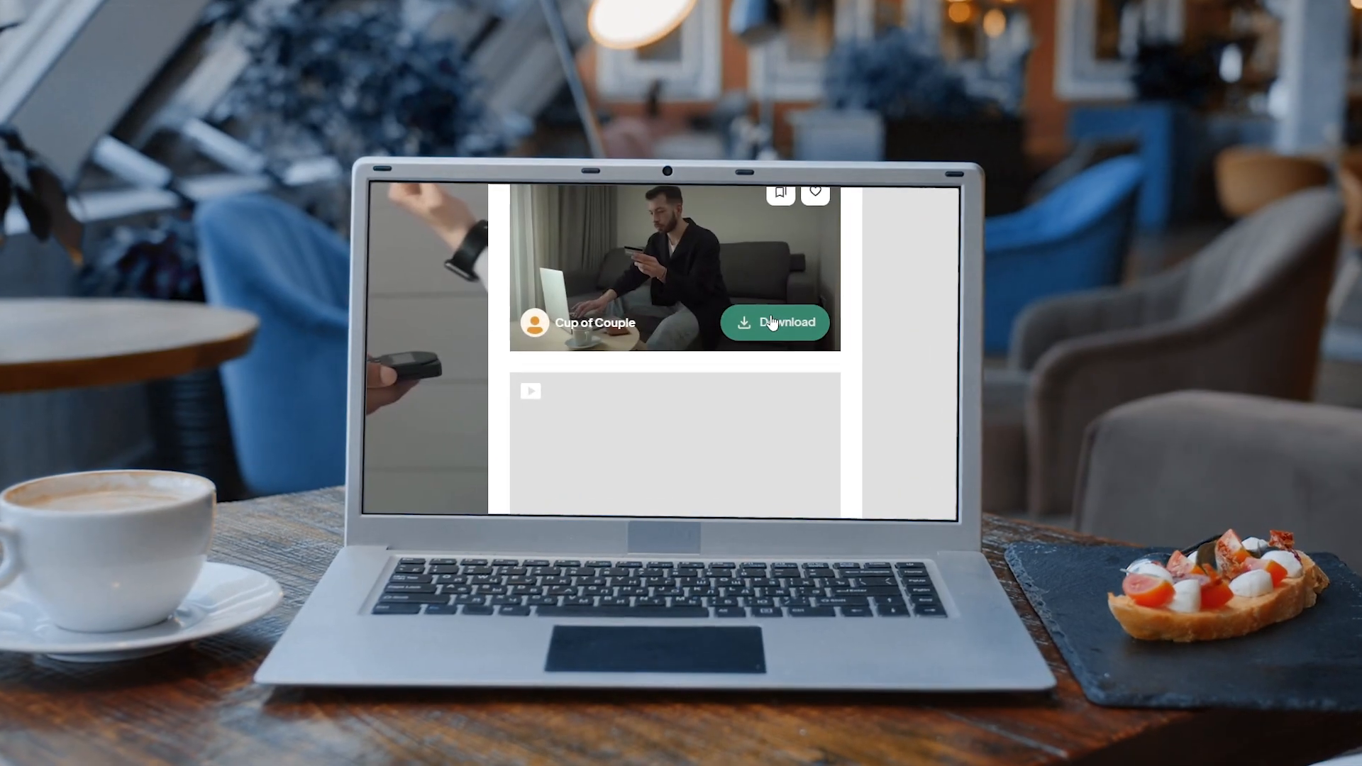
Show Sequence 01's stacked video, graphics and audio clips in the Premiere Pro timeline
click(774, 322)
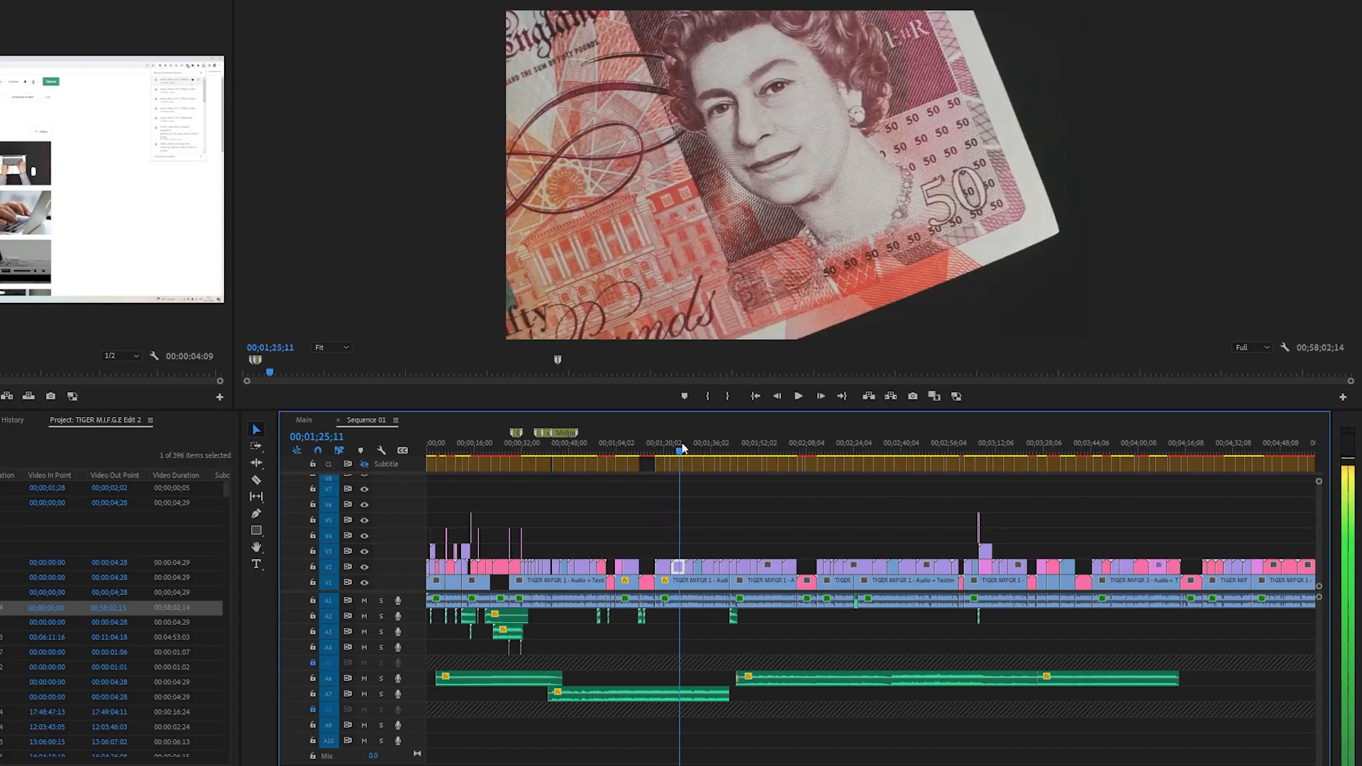
Show the Downloads folder grouped by date, listing today's fourteen Pexels money and credit-card clips
click(733, 443)
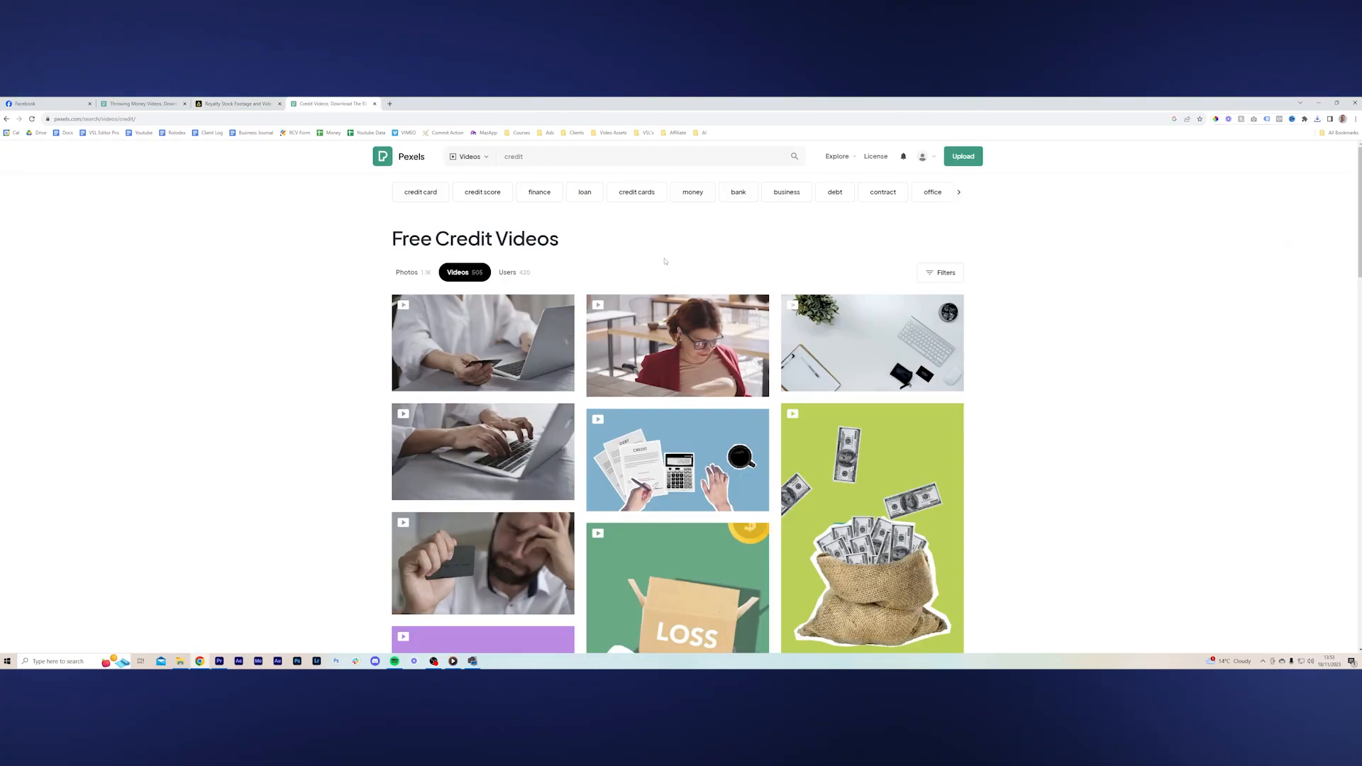
click(483, 342)
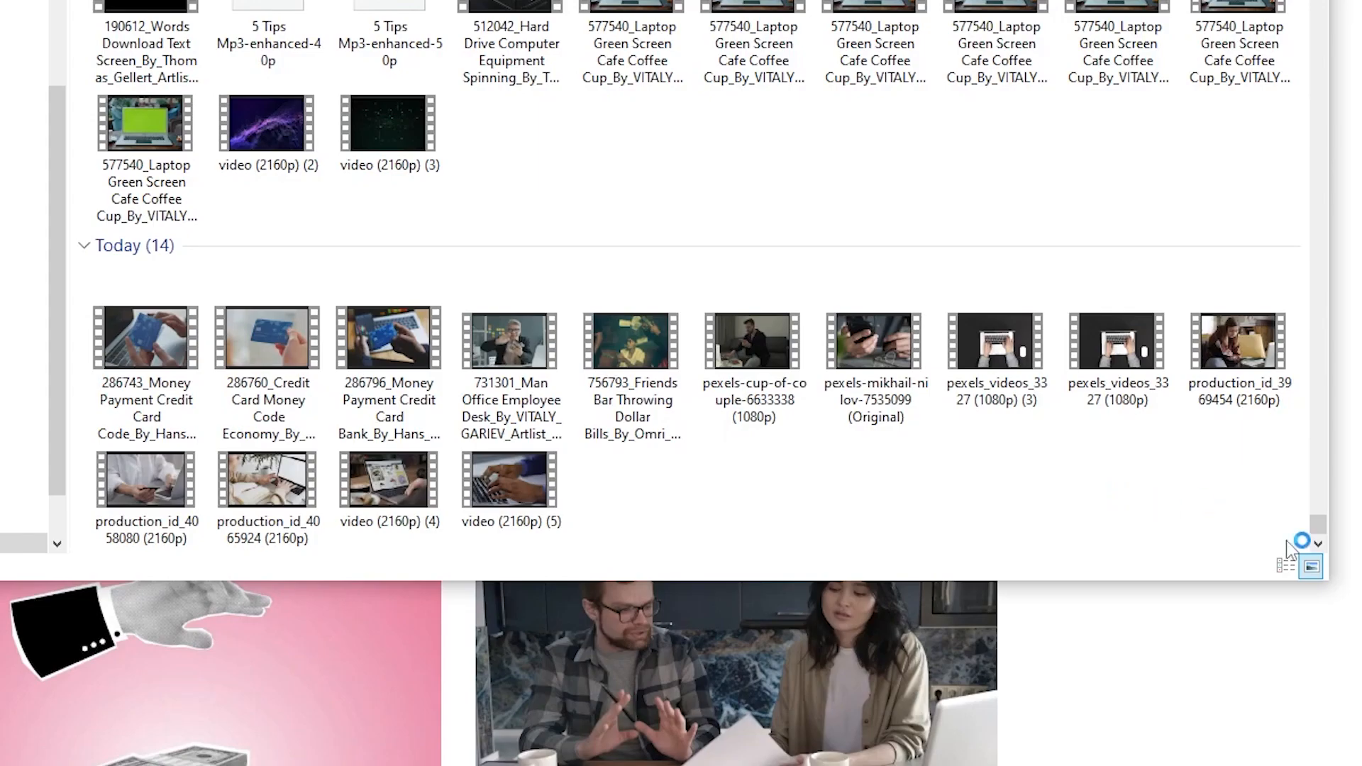
Move today's downloaded clips into a new 'Credit' folder, then open the Banks folder
click(146, 337)
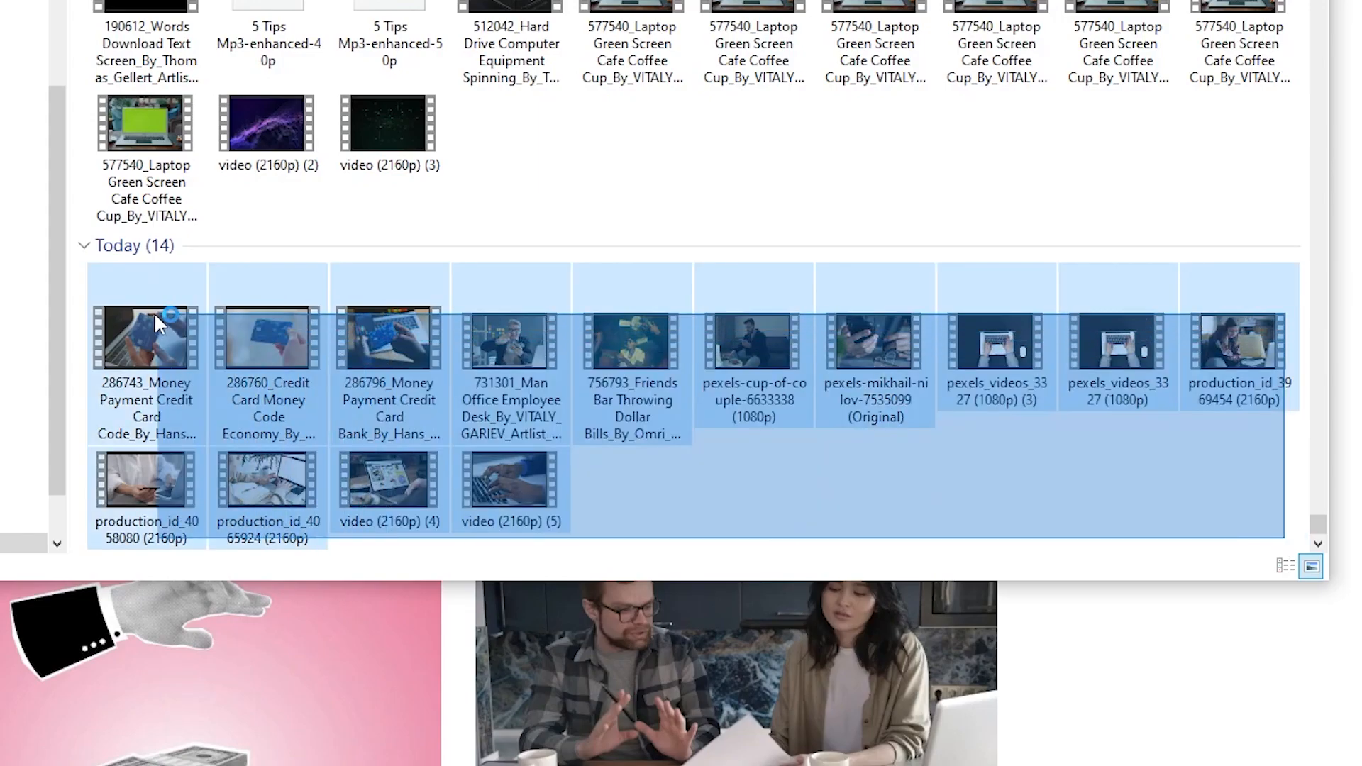
right_click(146, 337)
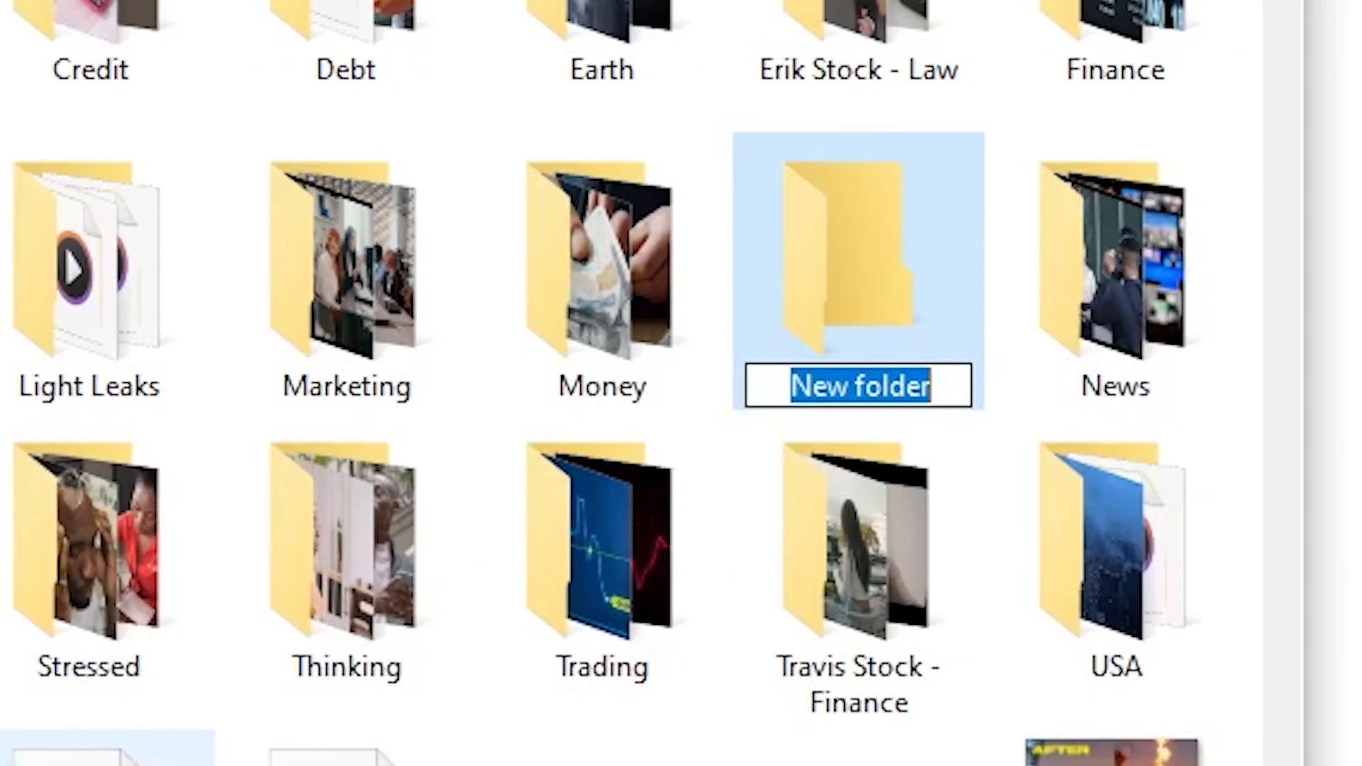
text(Credit)
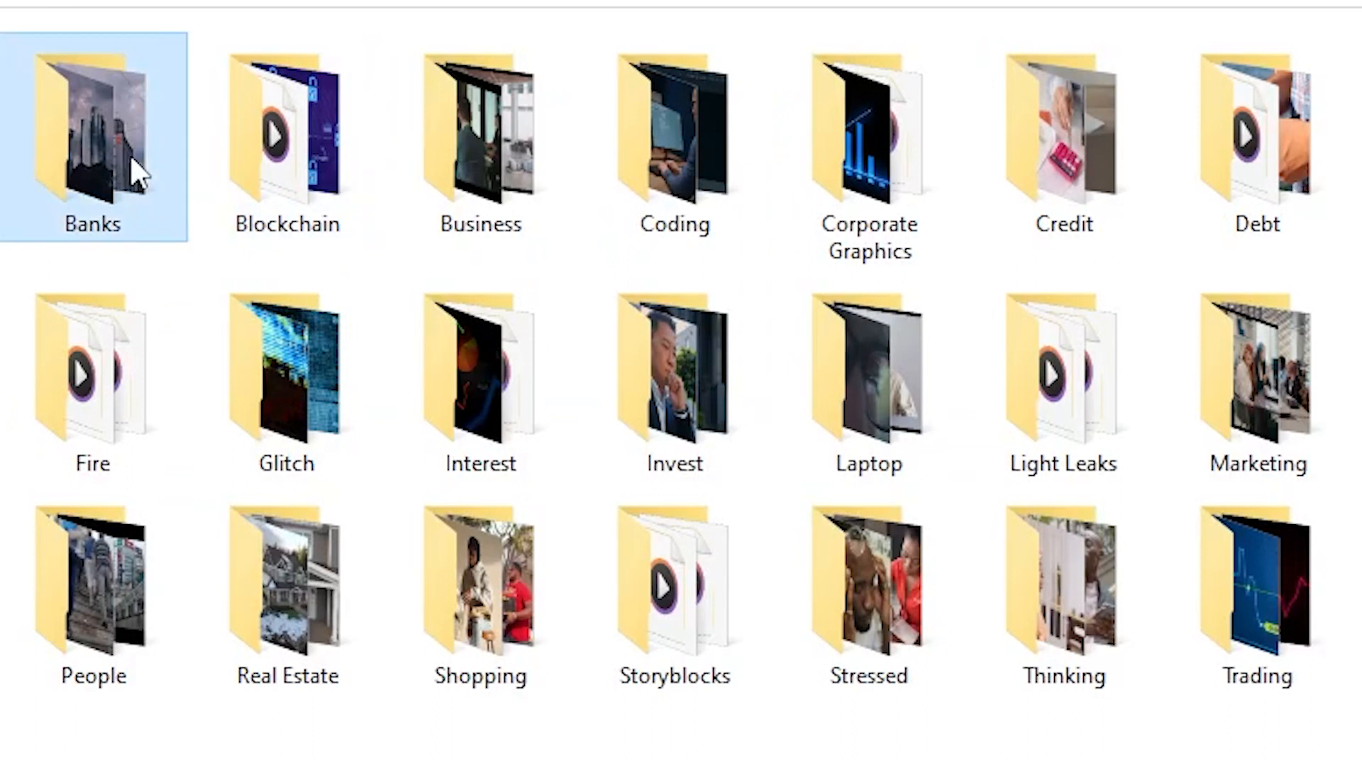
double_click(93, 121)
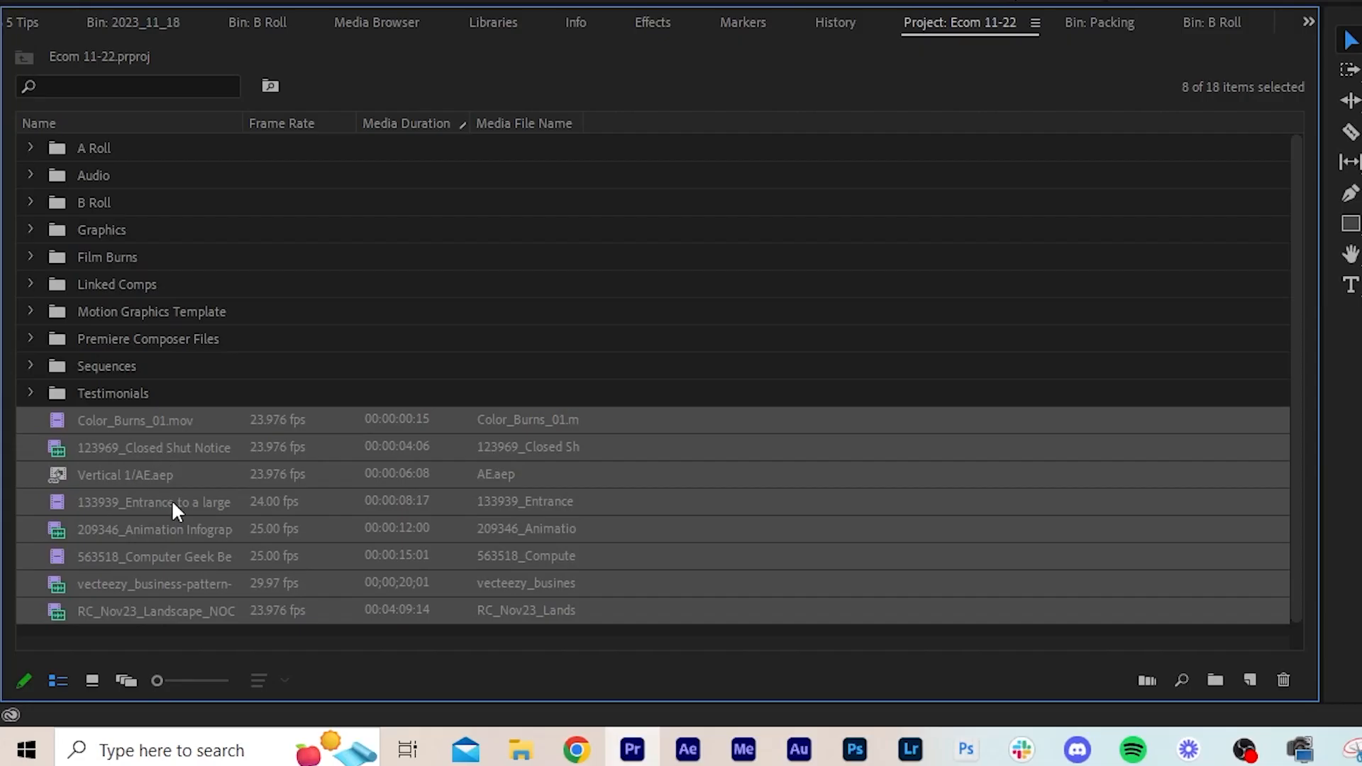
Open the B Roll bin and its B-Roll sub-bin in list view
click(135, 420)
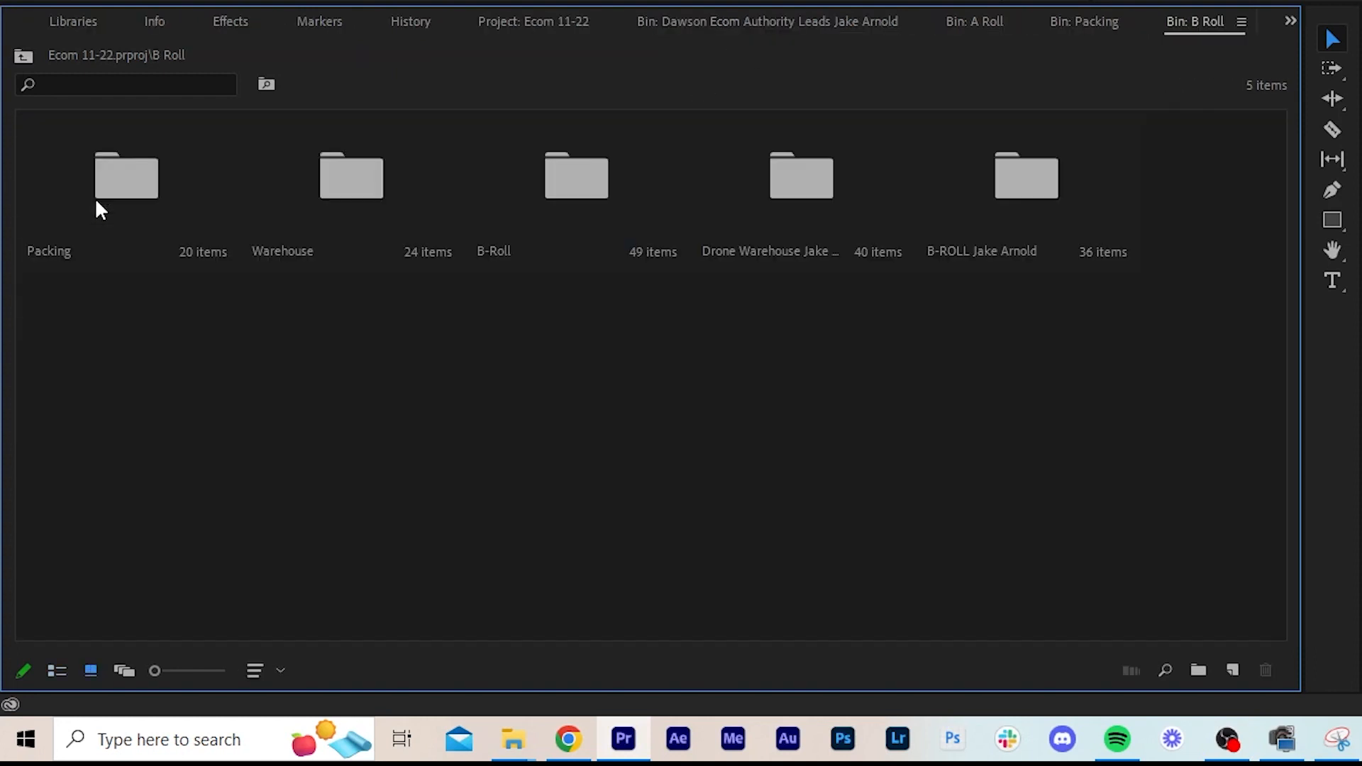
click(55, 671)
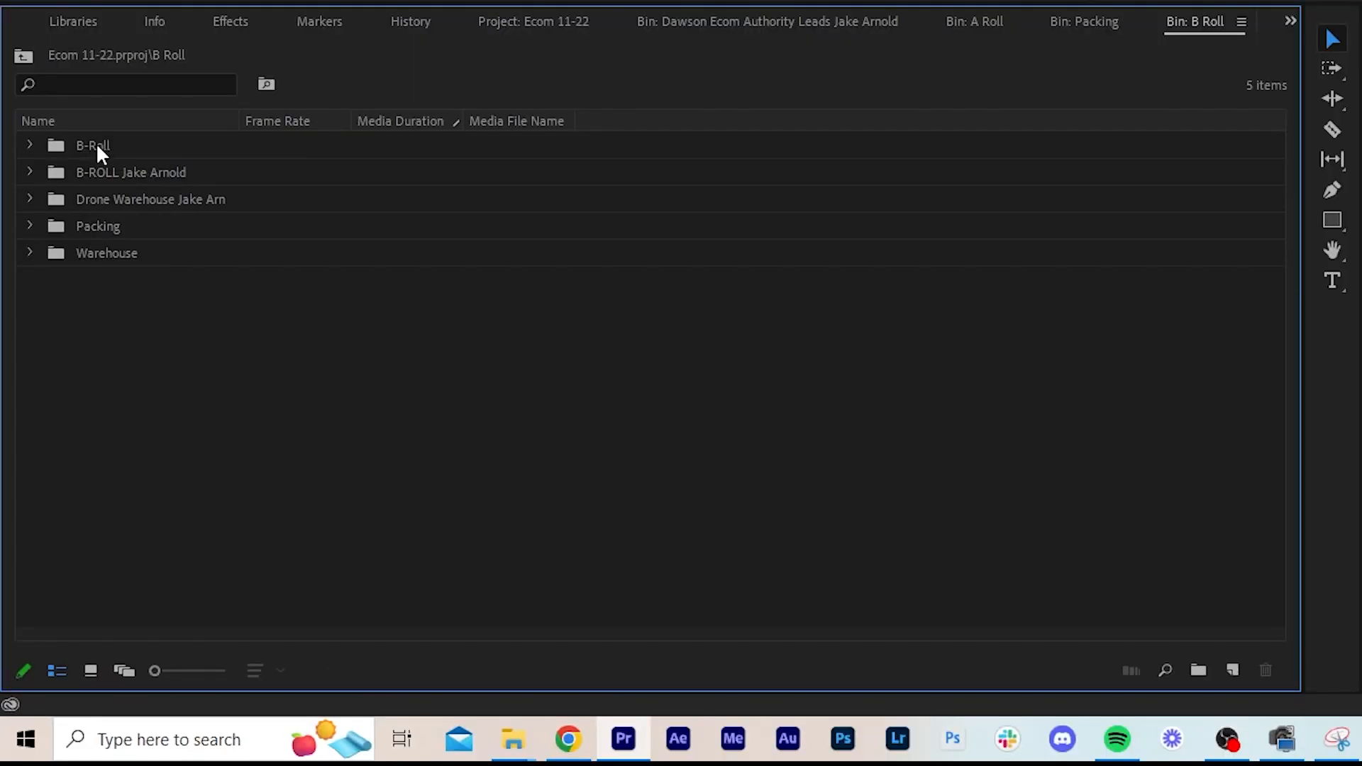
double_click(92, 144)
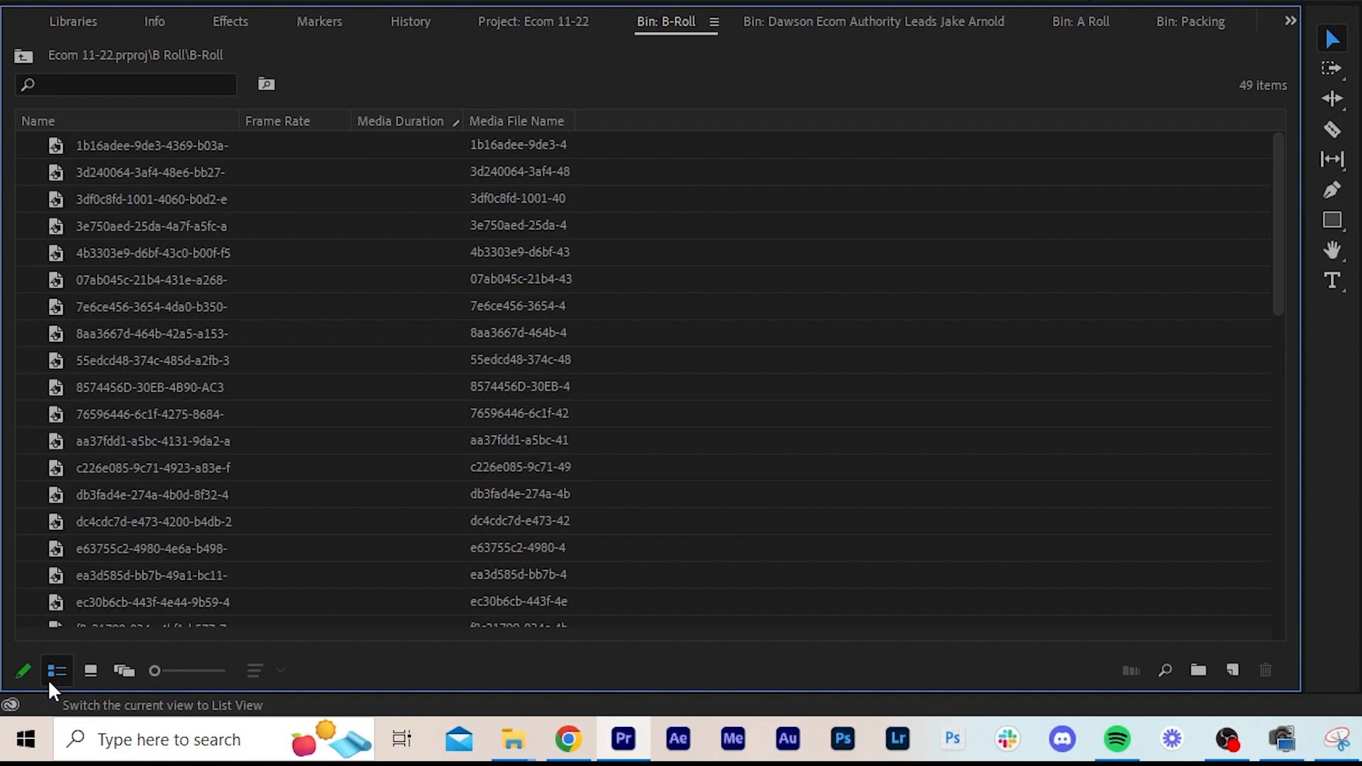
click(533, 20)
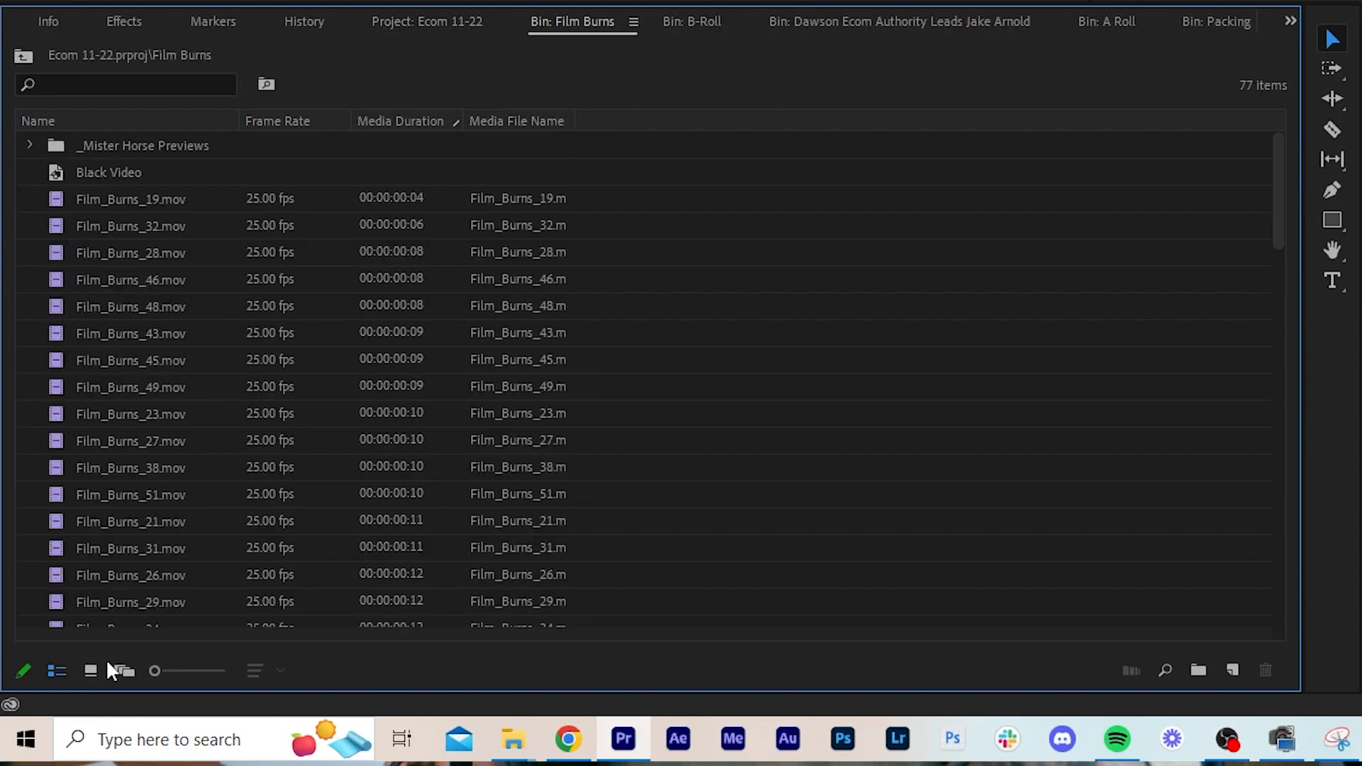
Show Film Burns and Dawson Ecom clips as thumbnails, then open the warehouse B-Roll bin
click(91, 670)
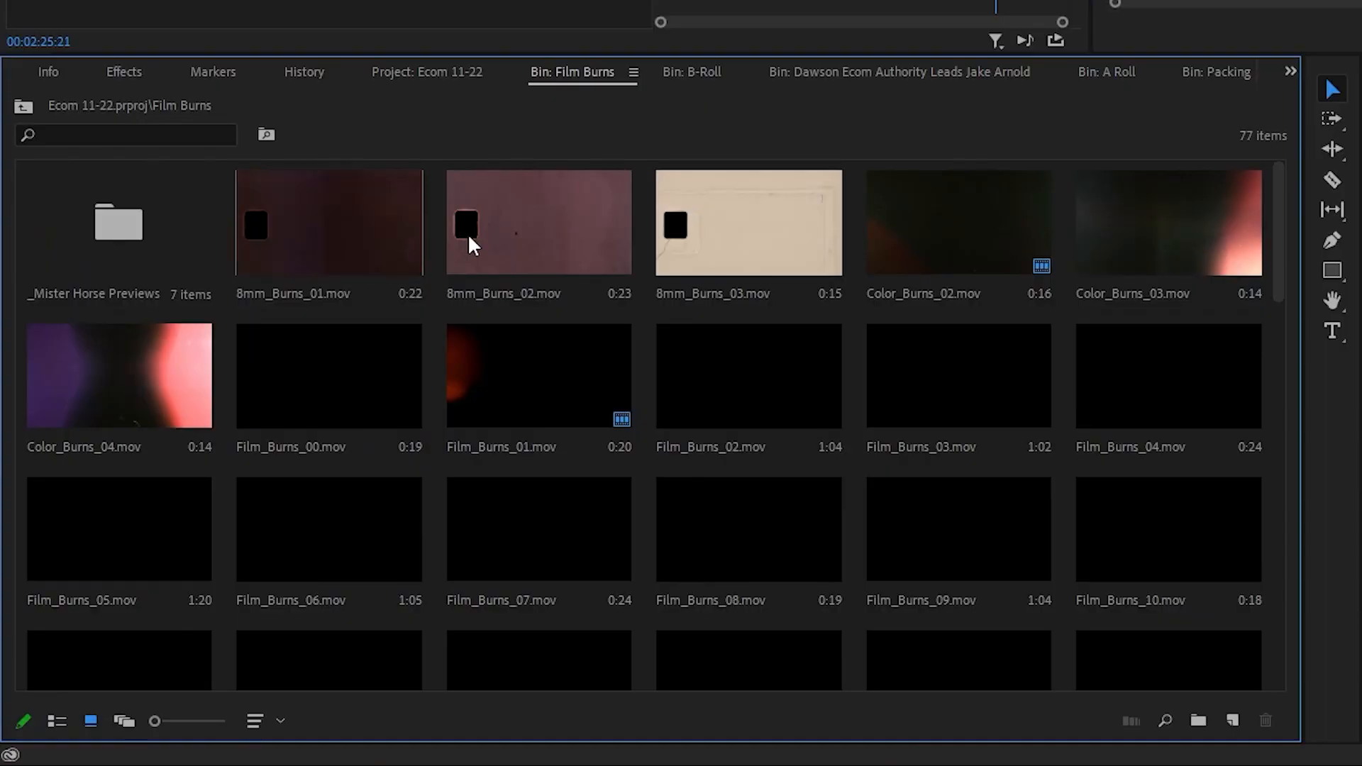
mouse_move(472, 390)
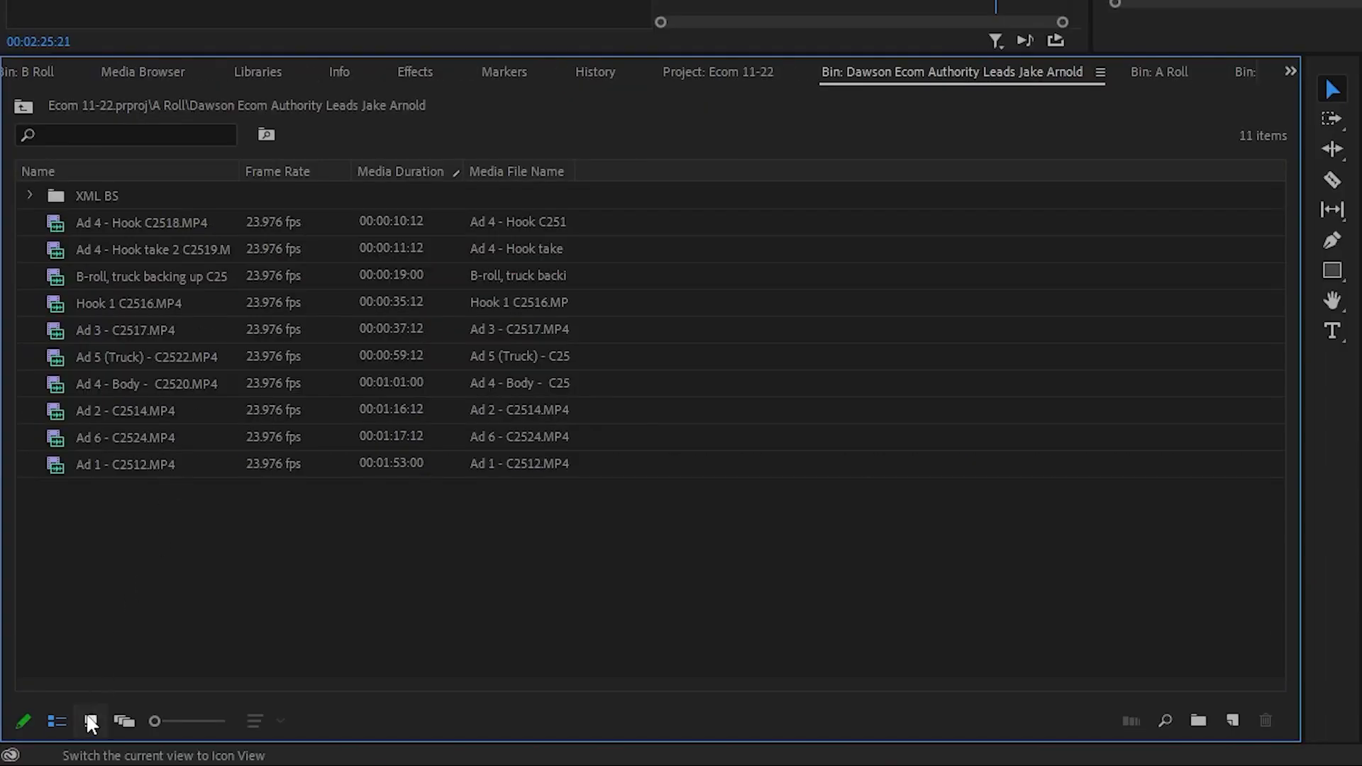
click(90, 721)
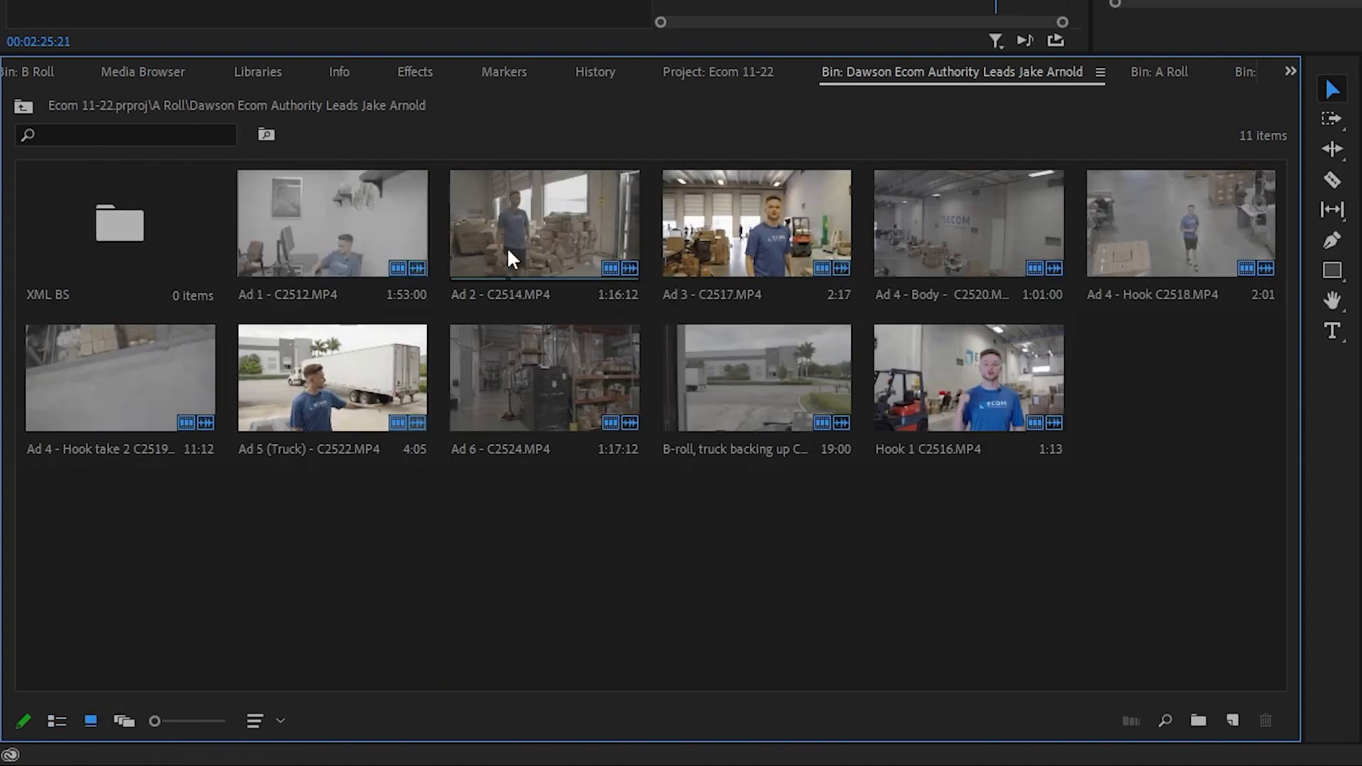
mouse_move(608, 264)
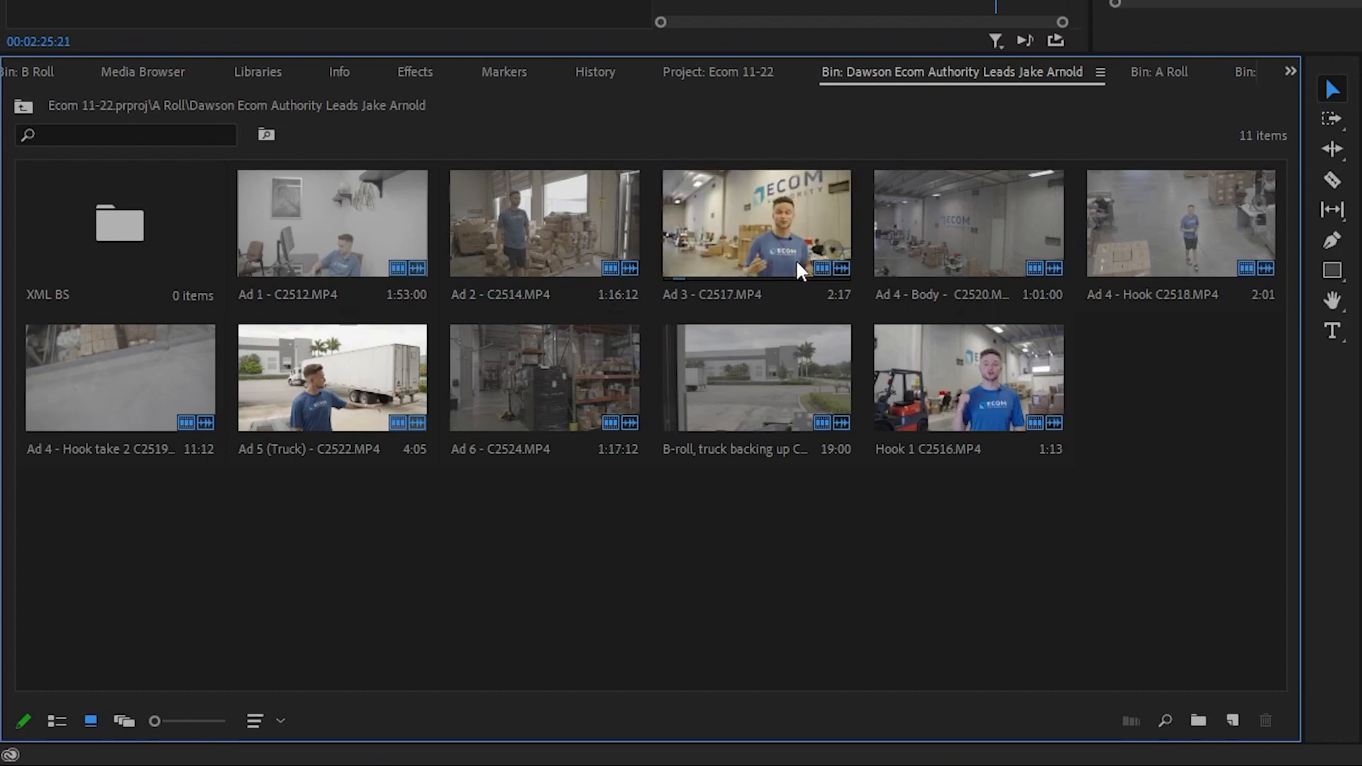
click(716, 73)
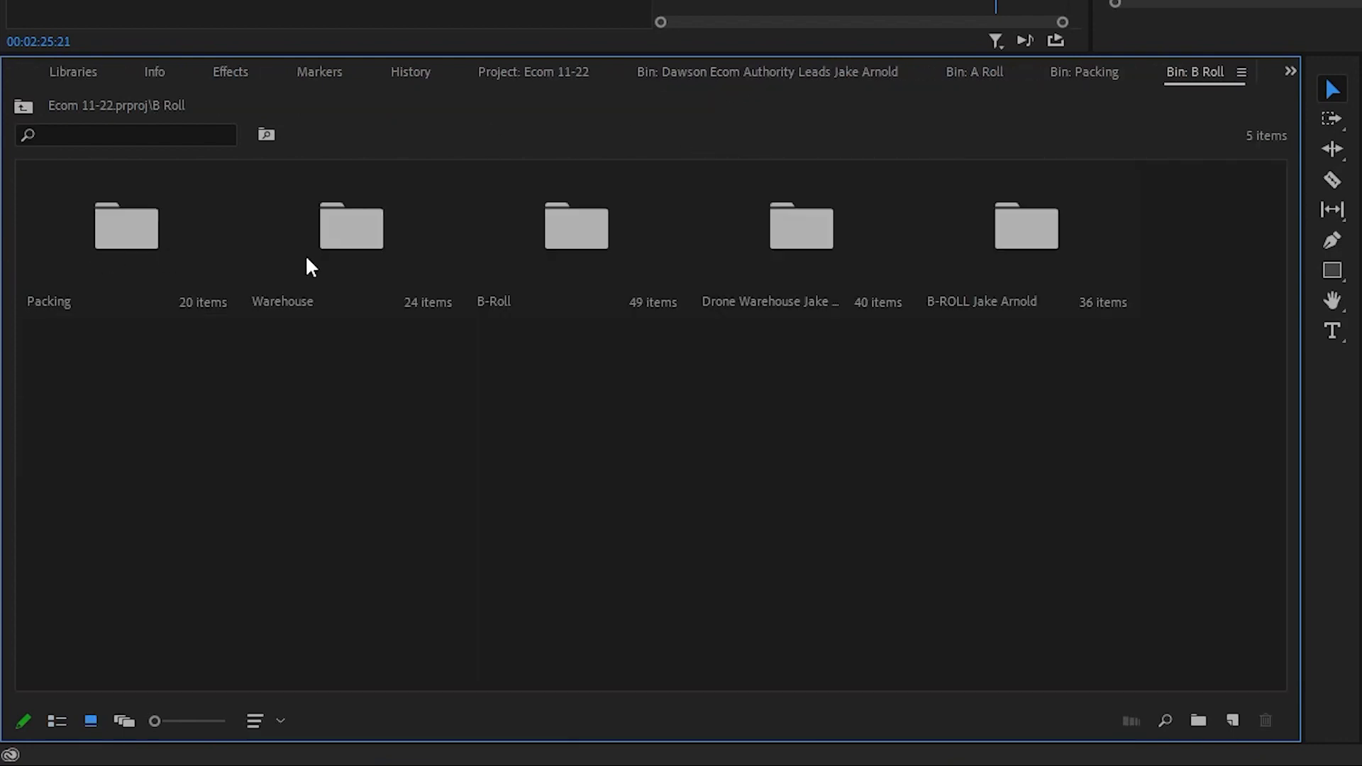
double_click(576, 226)
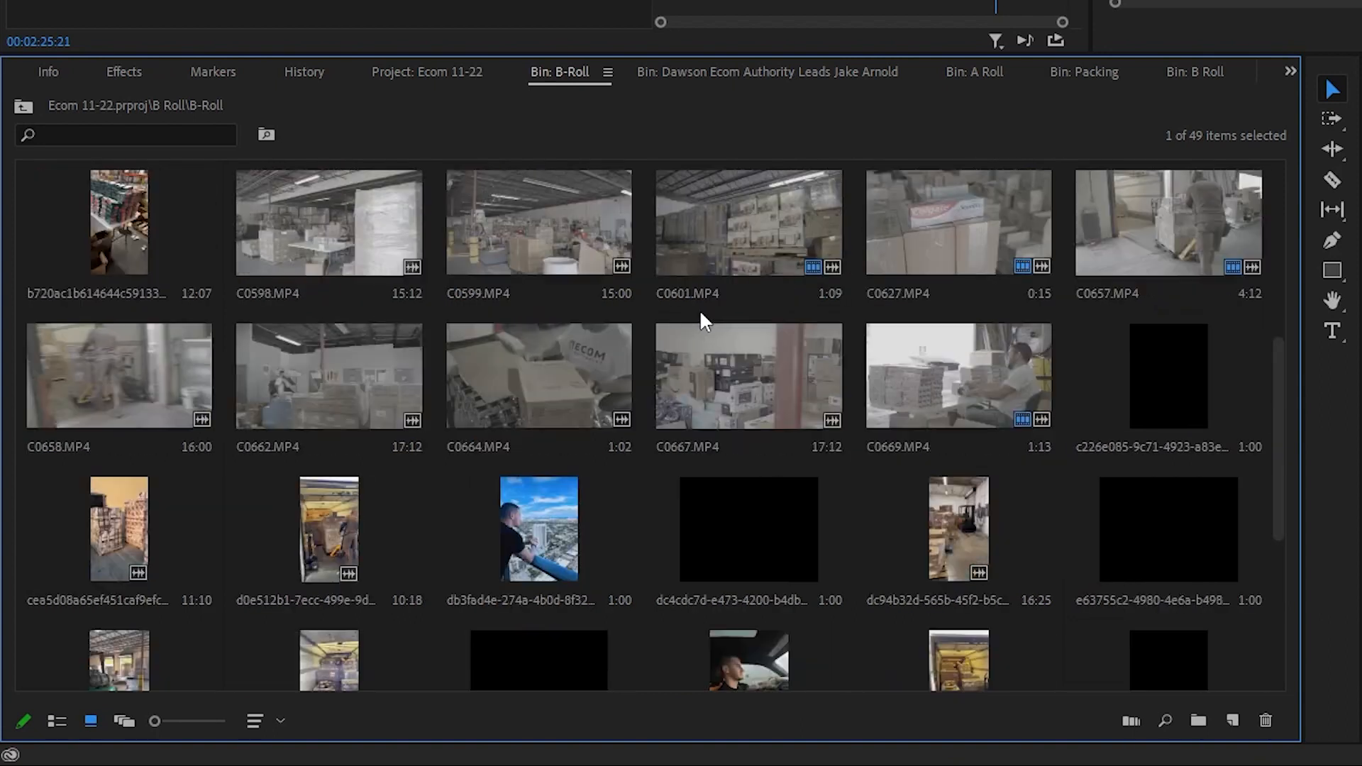
mouse_move(721, 395)
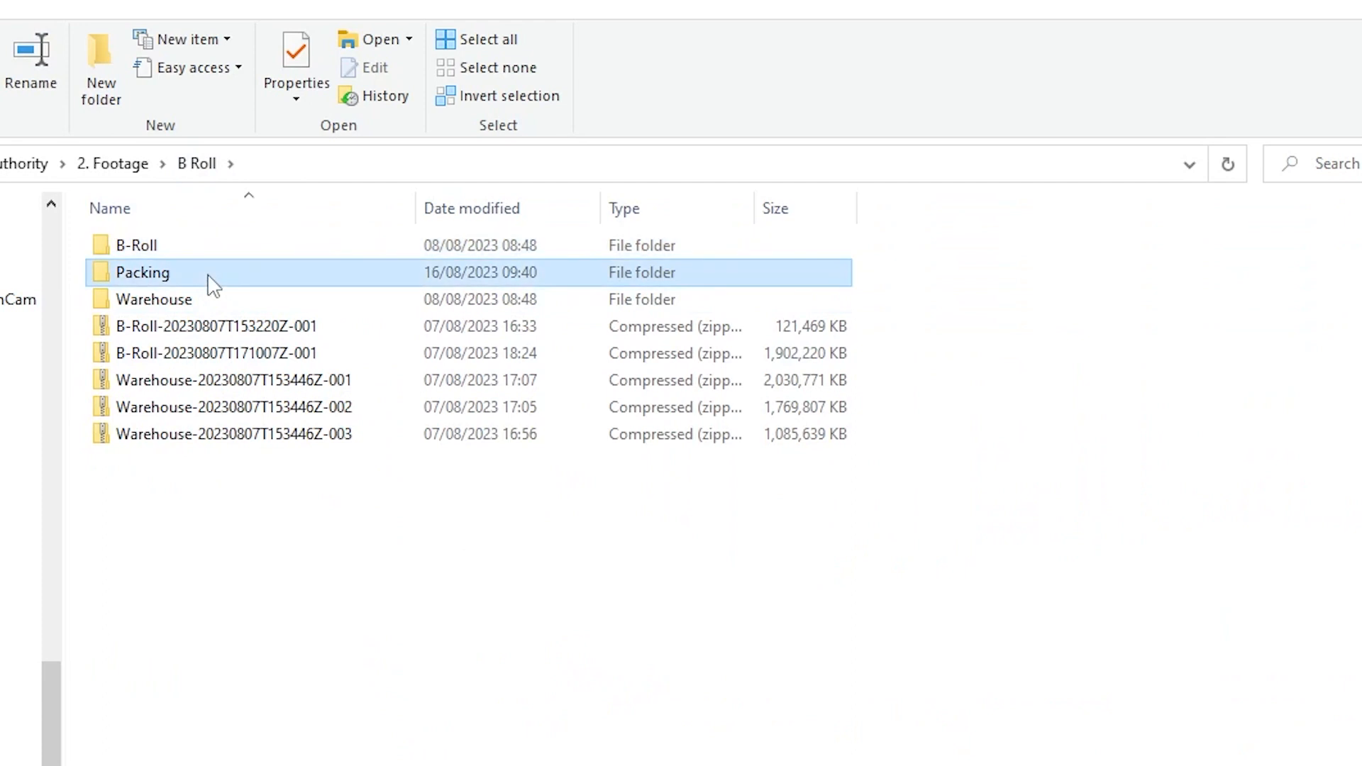
Look through the Packing and Warehouse footage folders inside B Roll
double_click(142, 272)
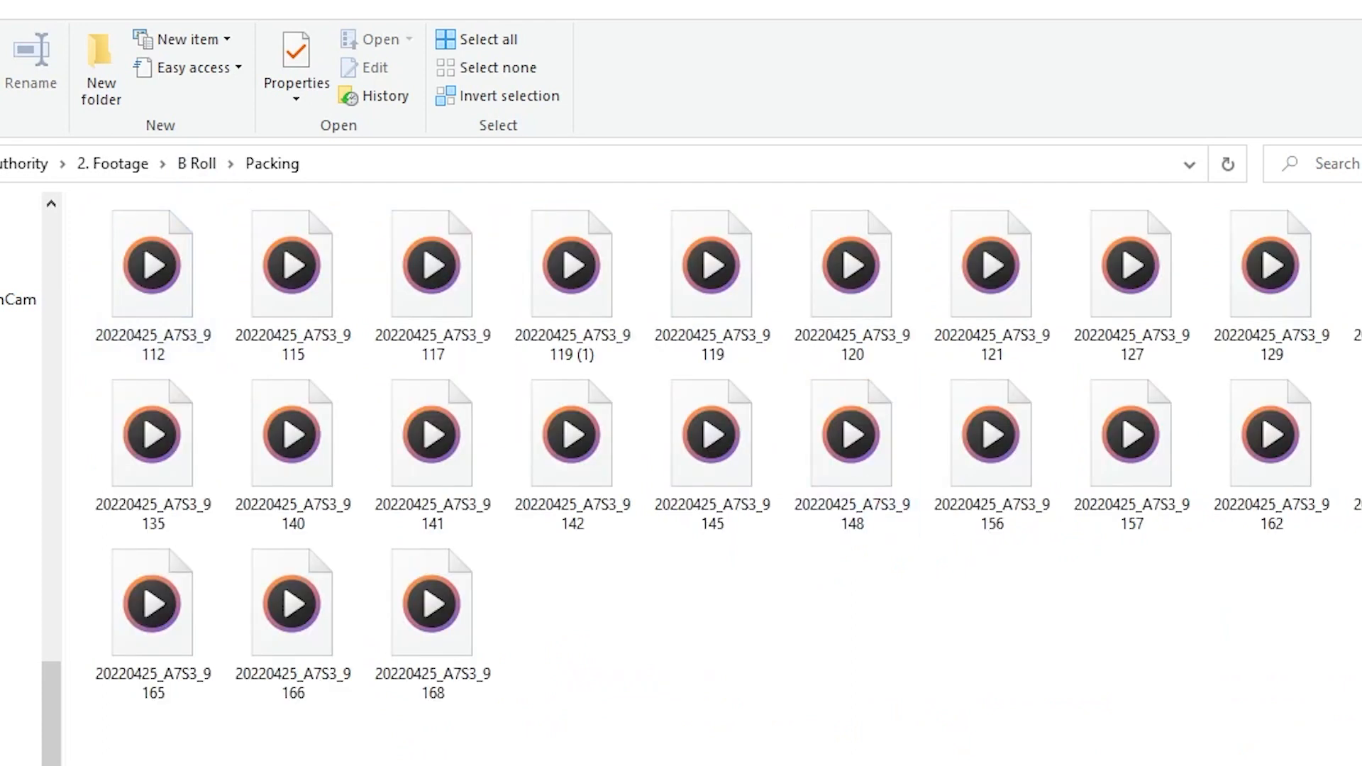
click(196, 163)
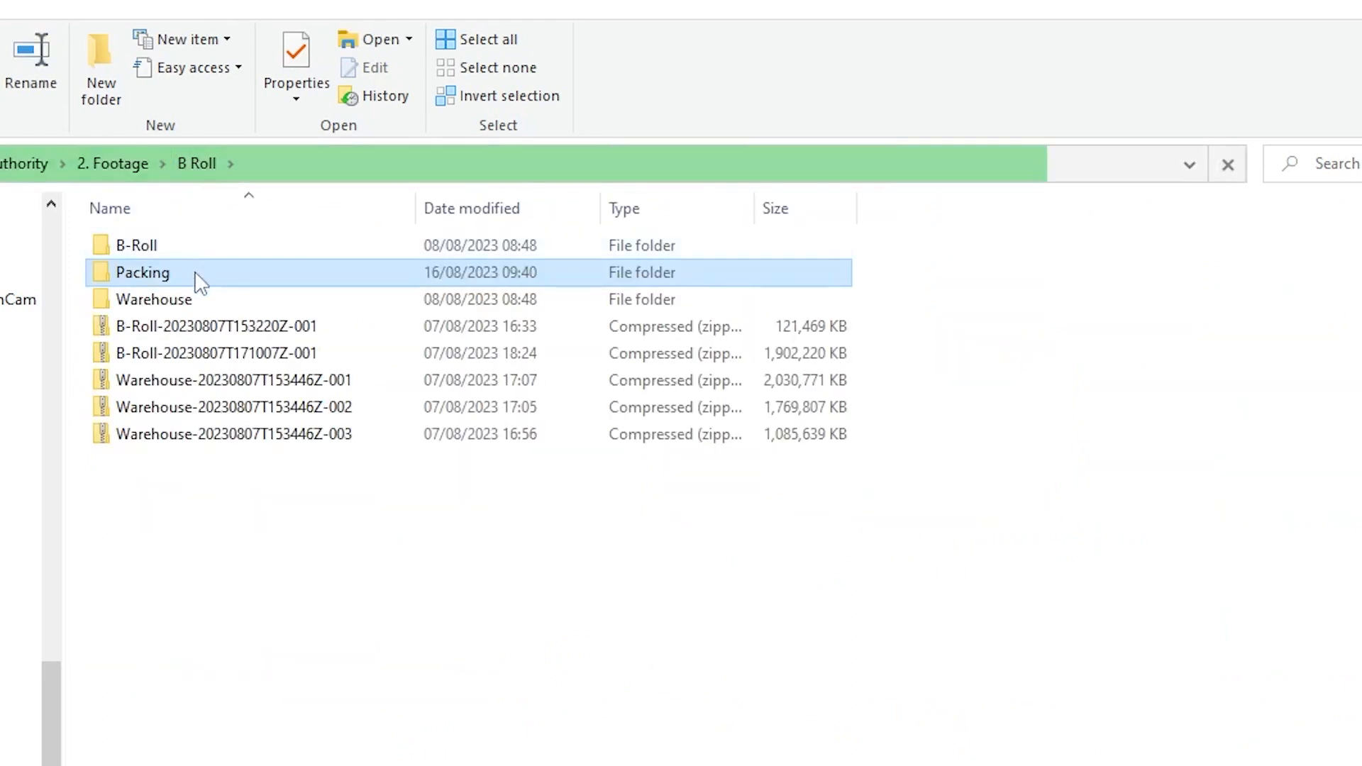
double_click(155, 299)
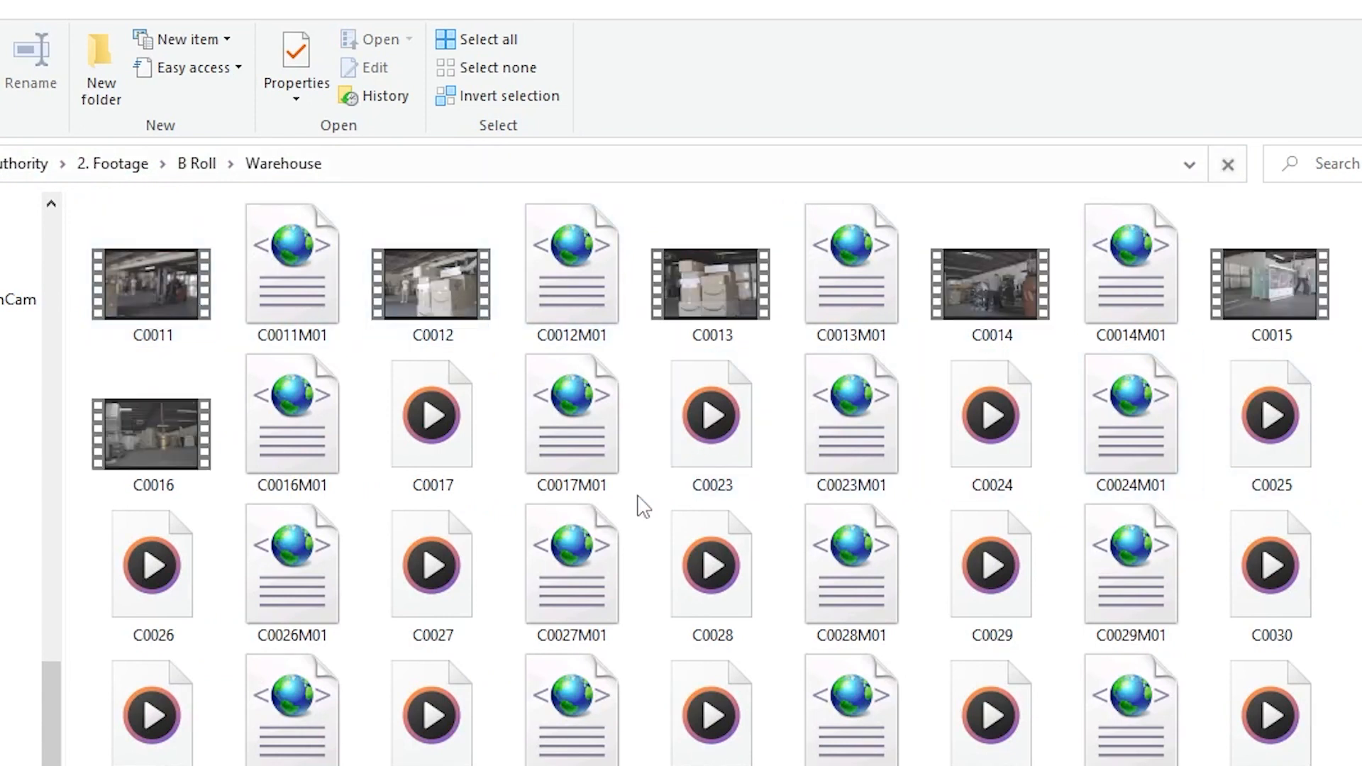
click(196, 163)
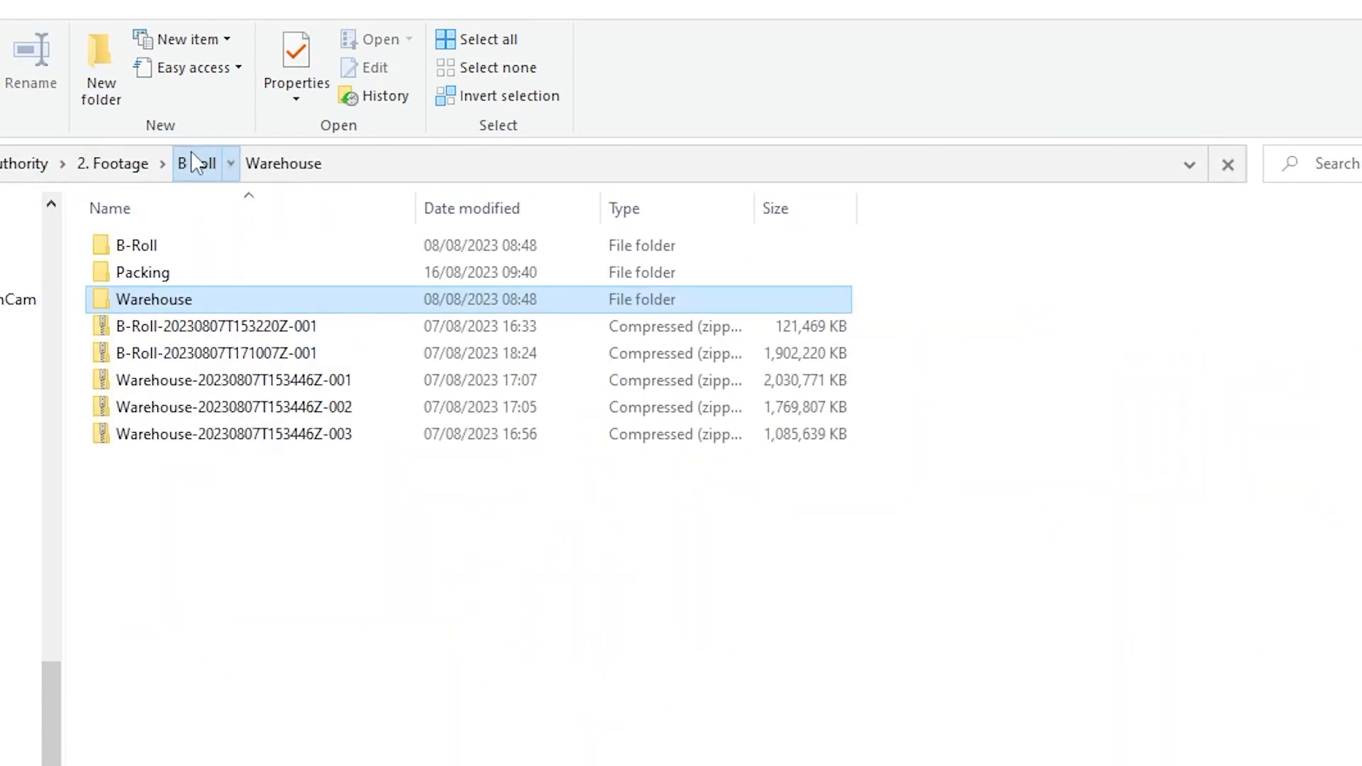
Go to FL Shoot 1.2 > A Roll > Amazon Truck Leads and select clip C0061
click(205, 164)
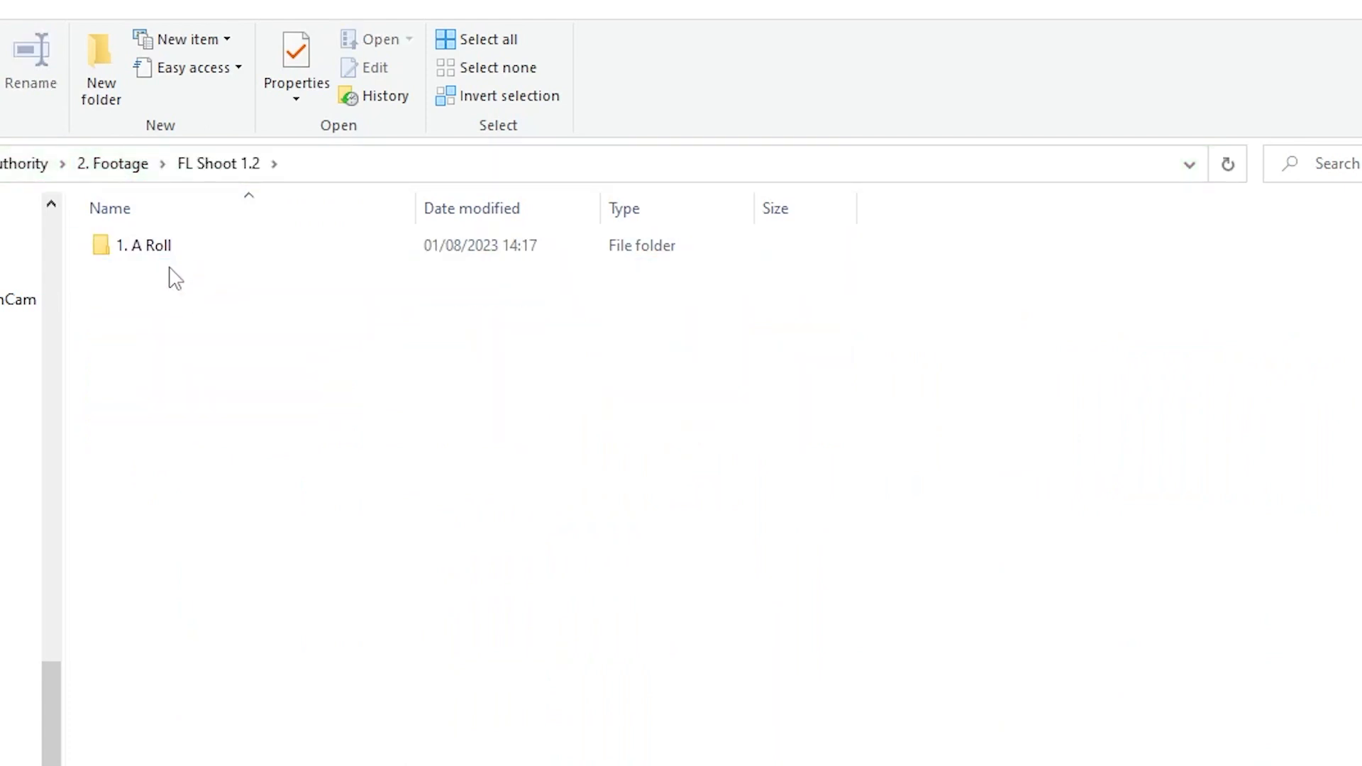
double_click(144, 244)
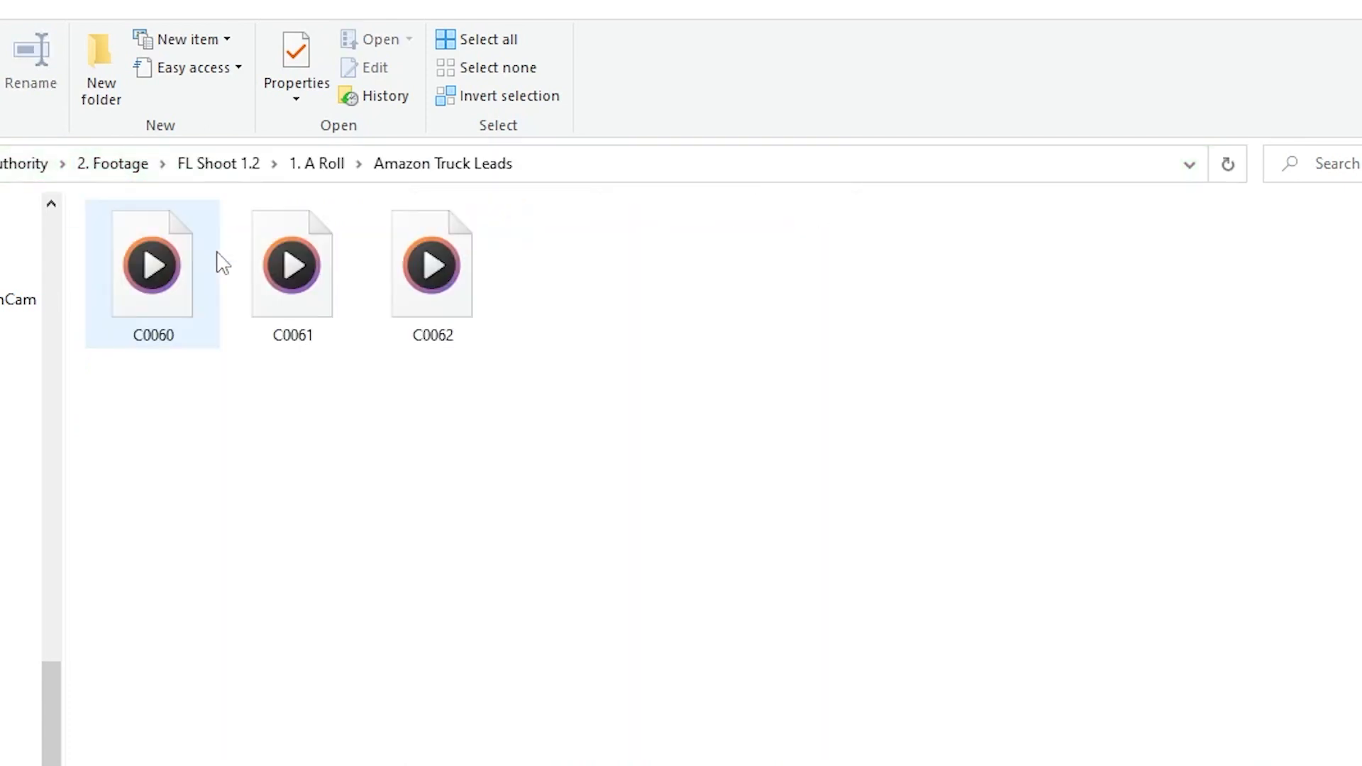
click(293, 265)
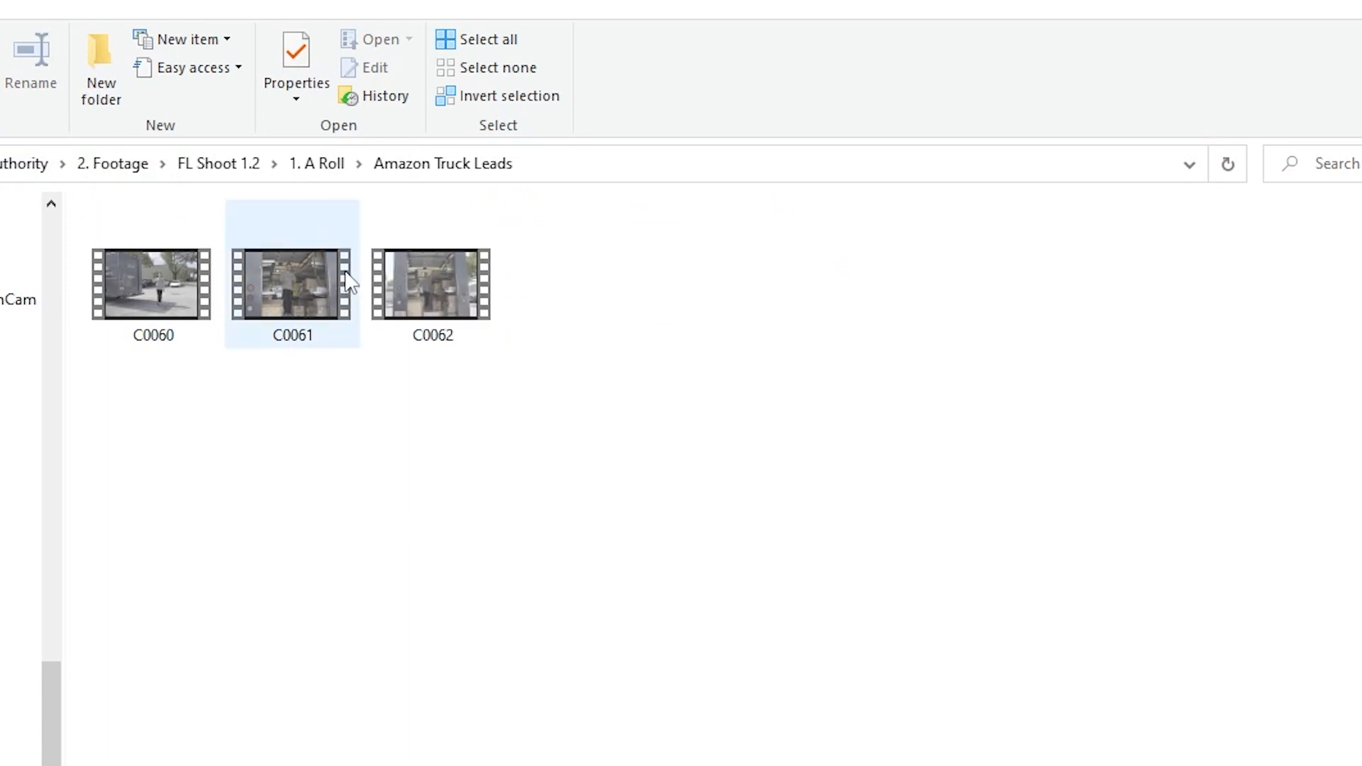
click(317, 163)
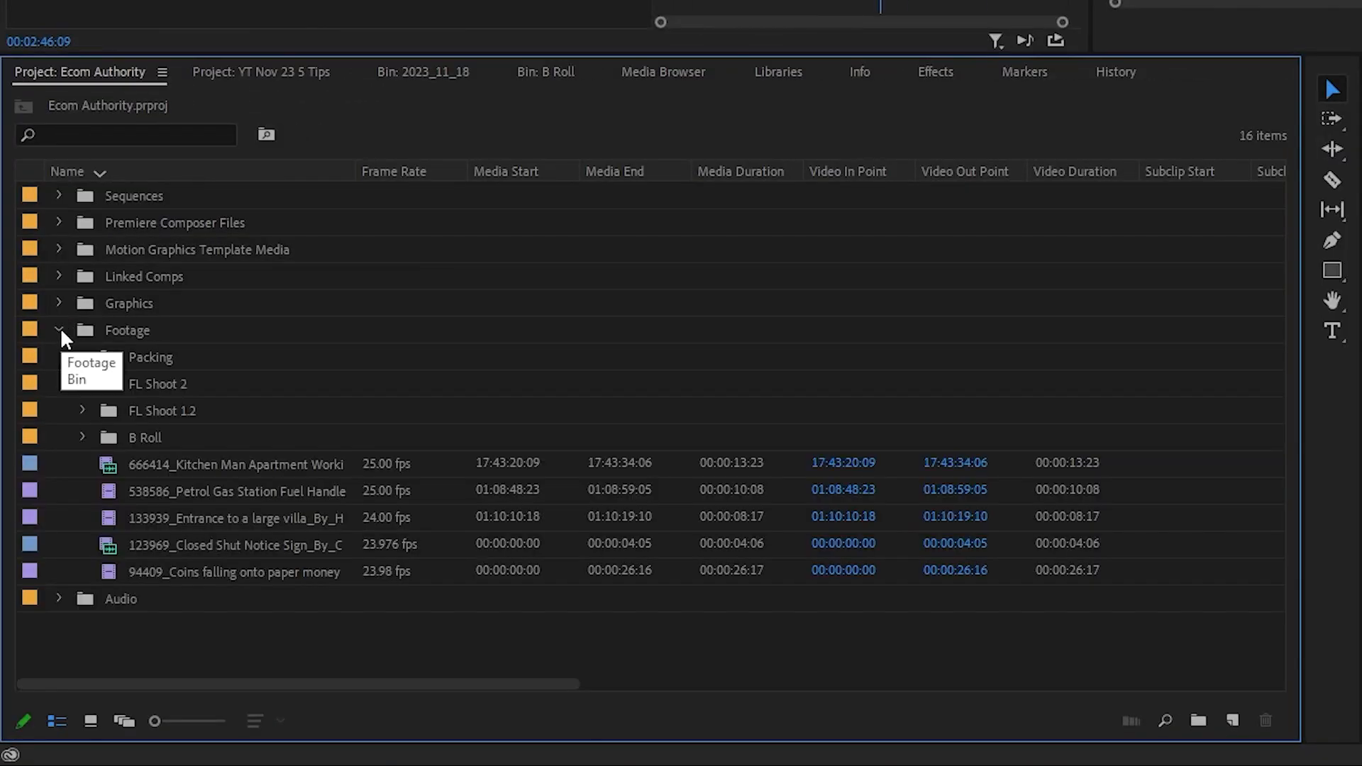
Collapse the B Roll folder in the Project panel to list only footage subfolders
click(235, 464)
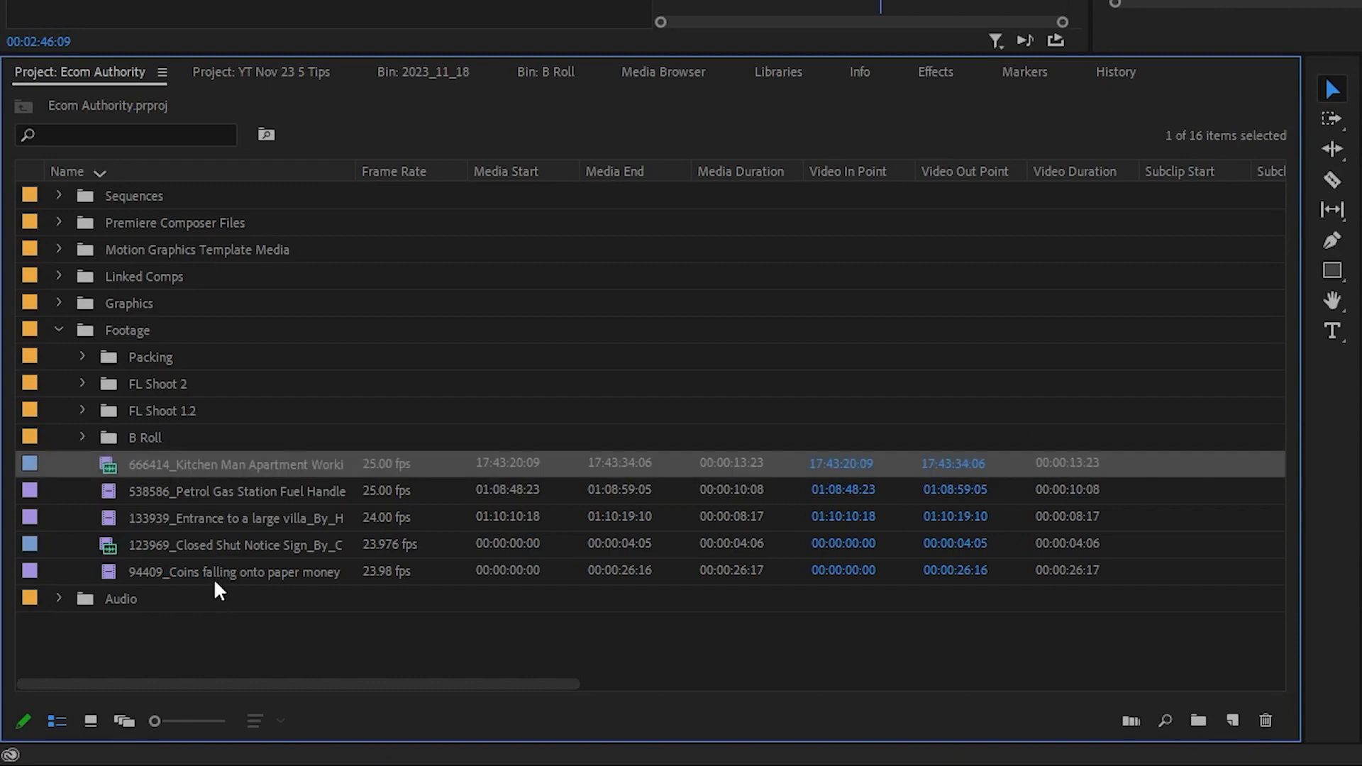
click(81, 437)
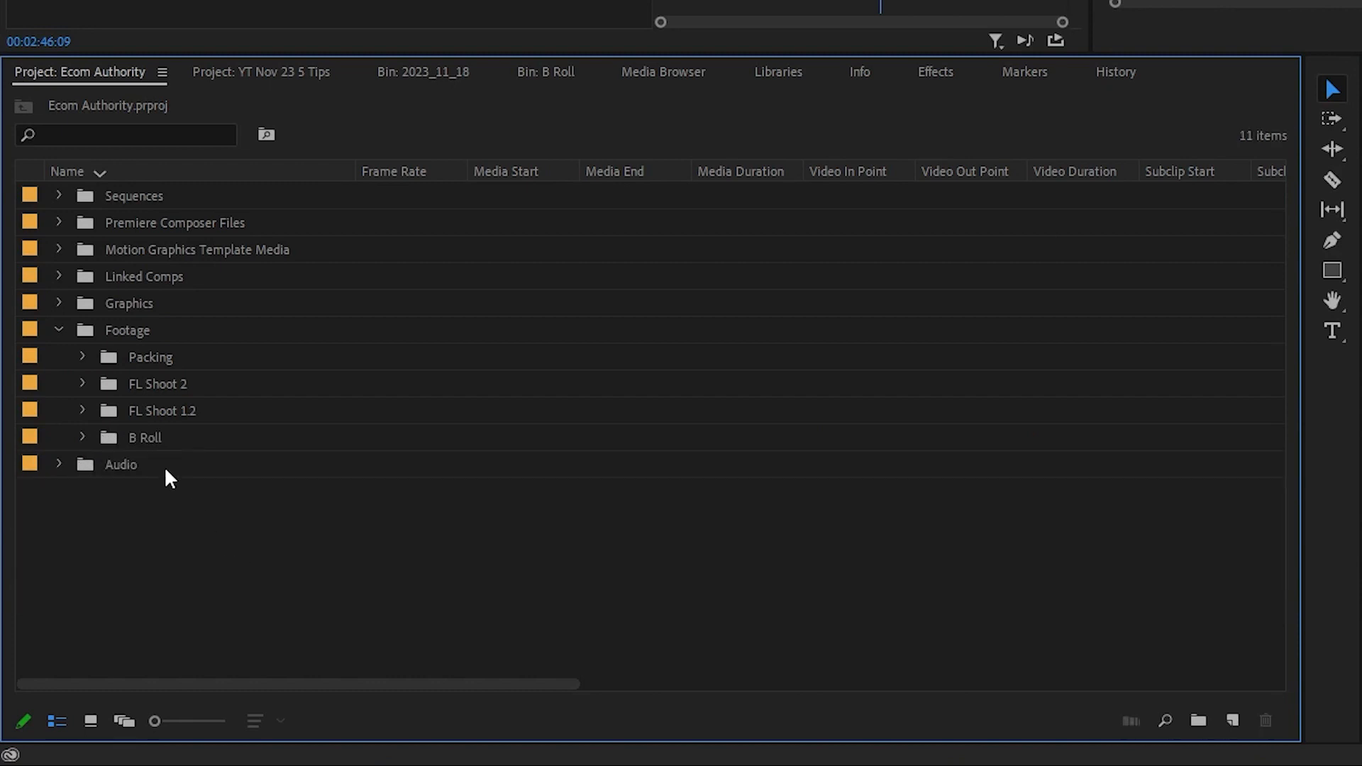
mouse_move(113, 356)
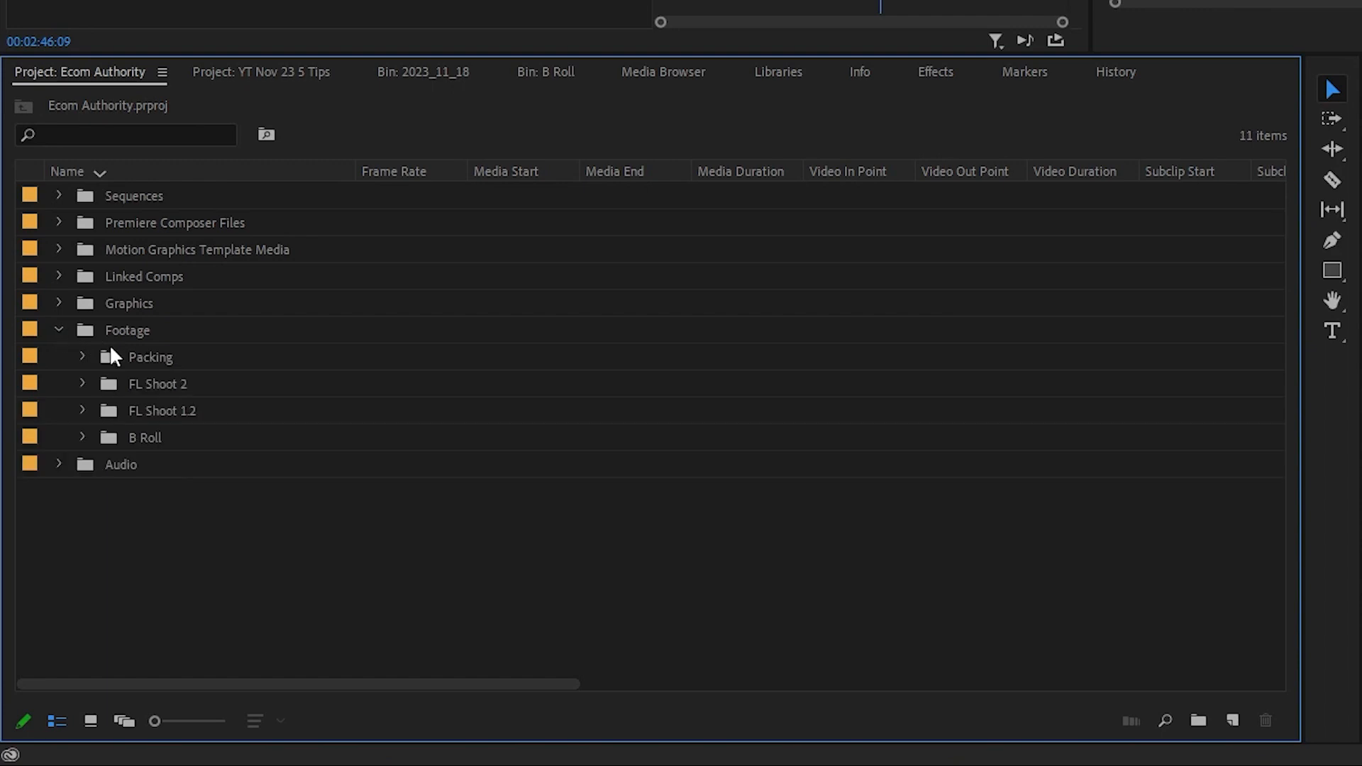
mouse_move(167, 405)
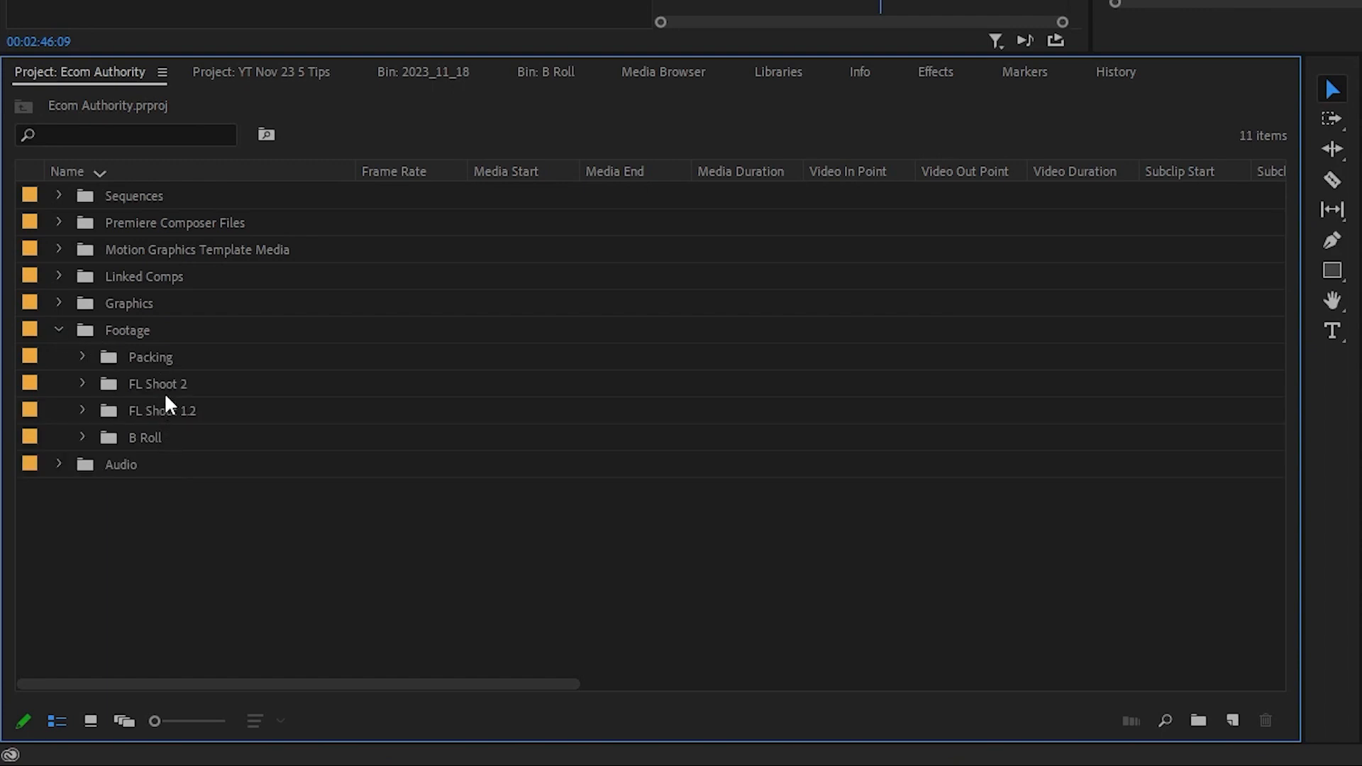
Build a new sequence from the Packing bin's clips and rename it 'Warehouse Selects'
double_click(149, 357)
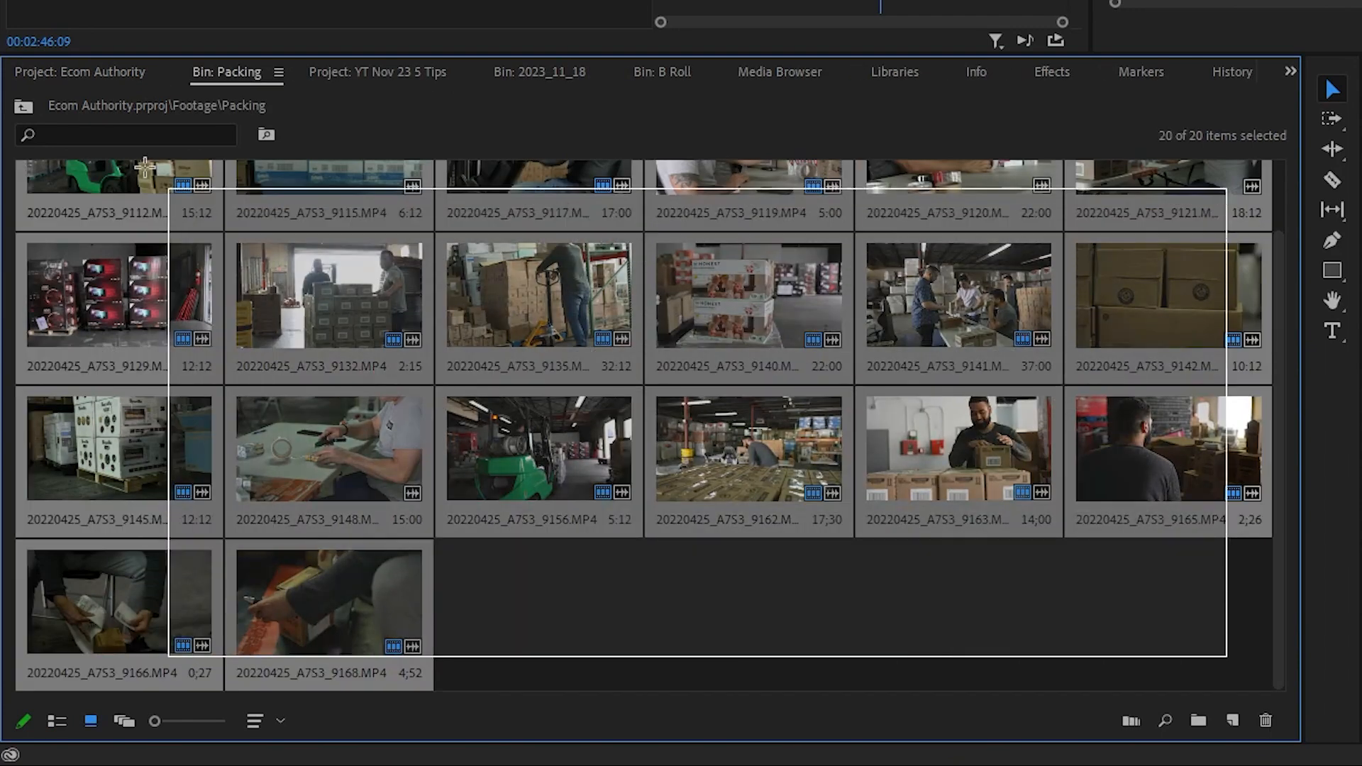
scroll(up, 3)
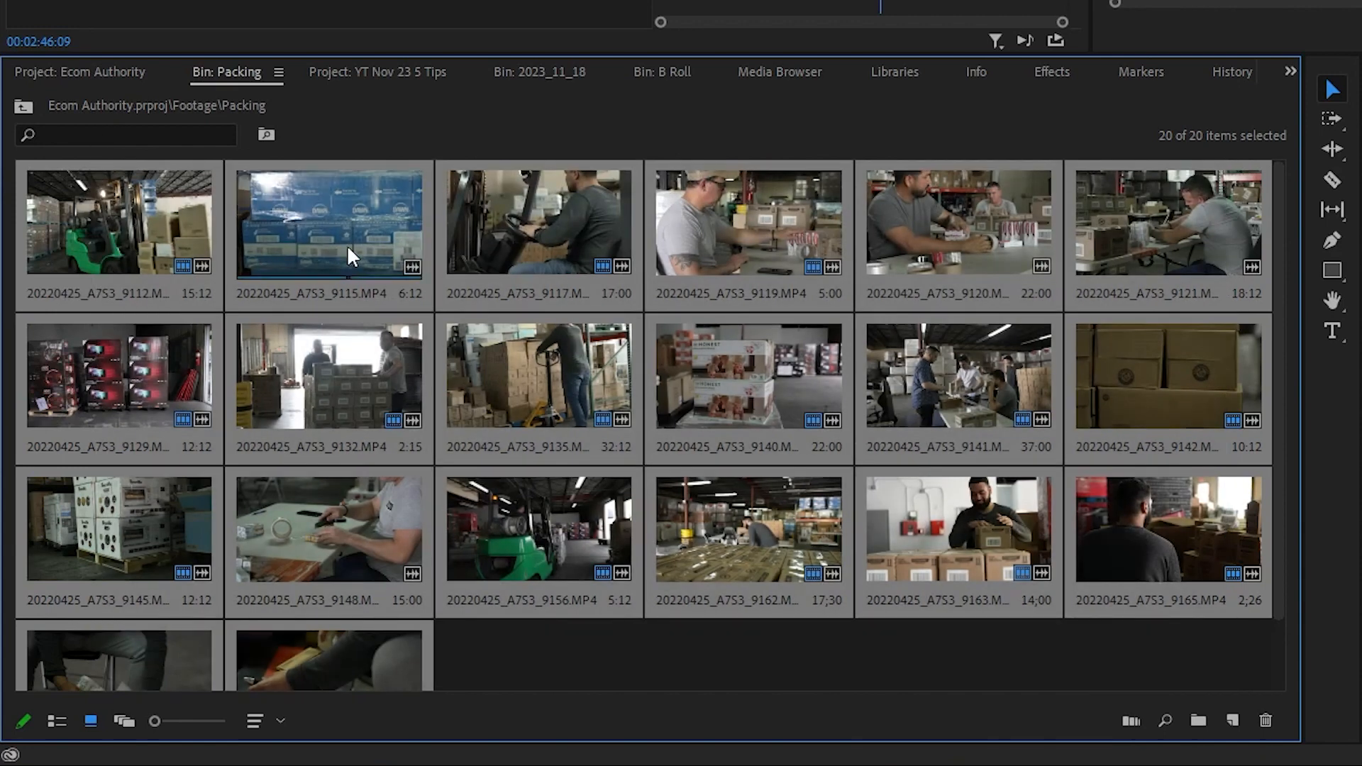
right_click(330, 221)
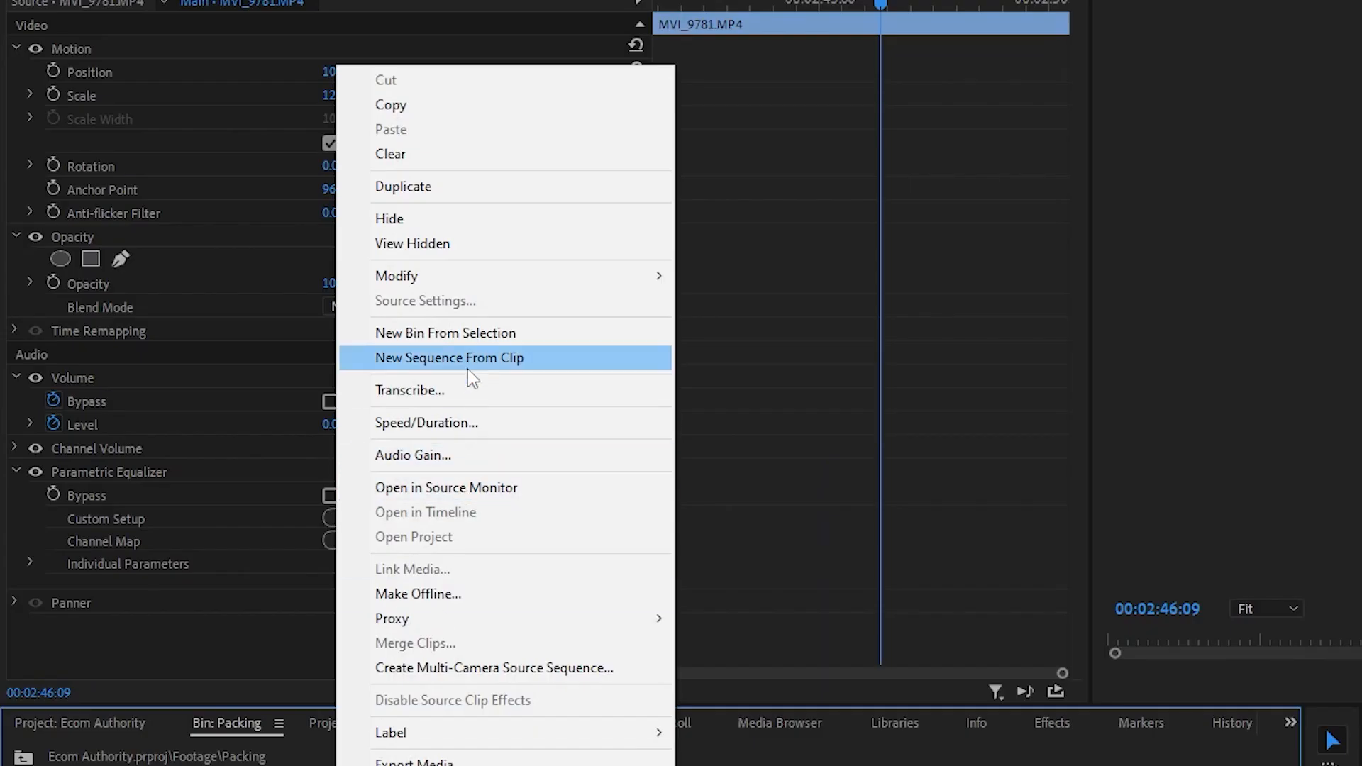
click(450, 357)
text(Wa)
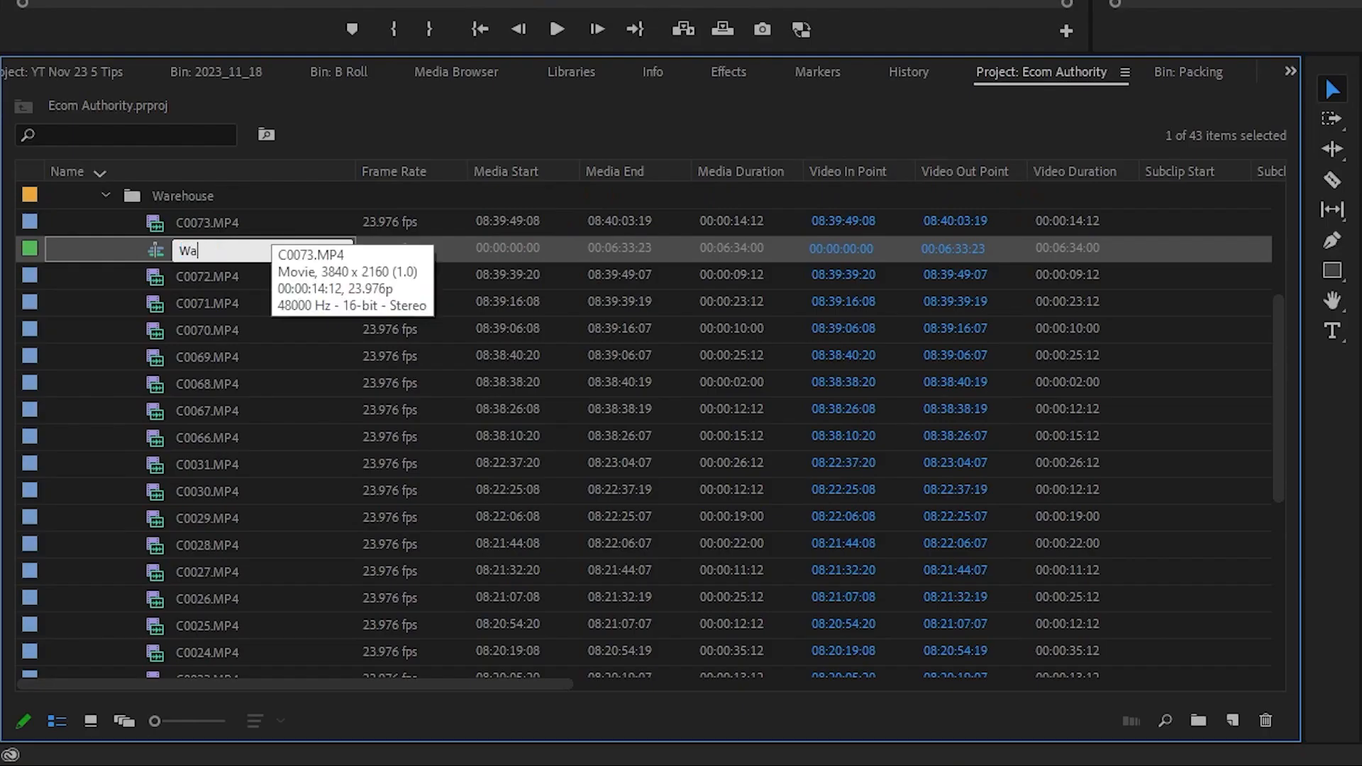
text(rehouse Selects)
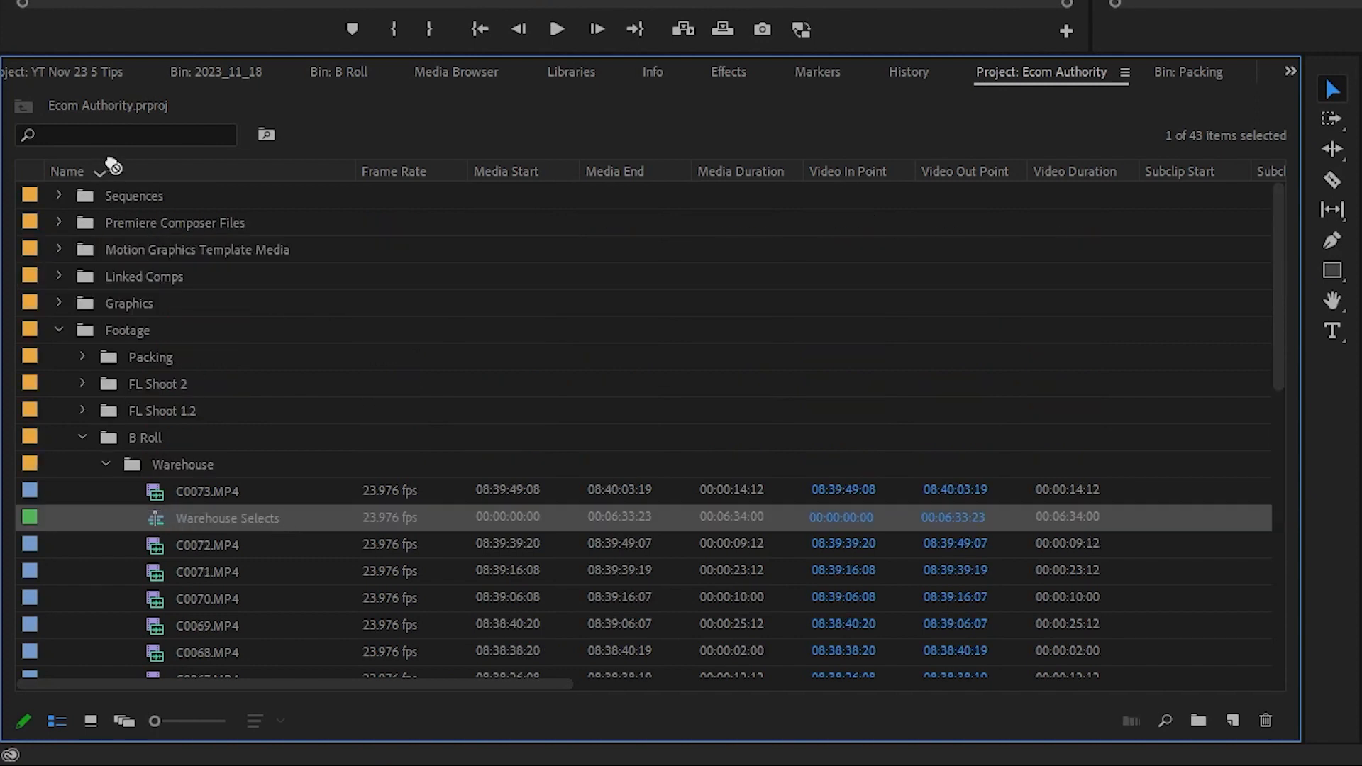
click(58, 196)
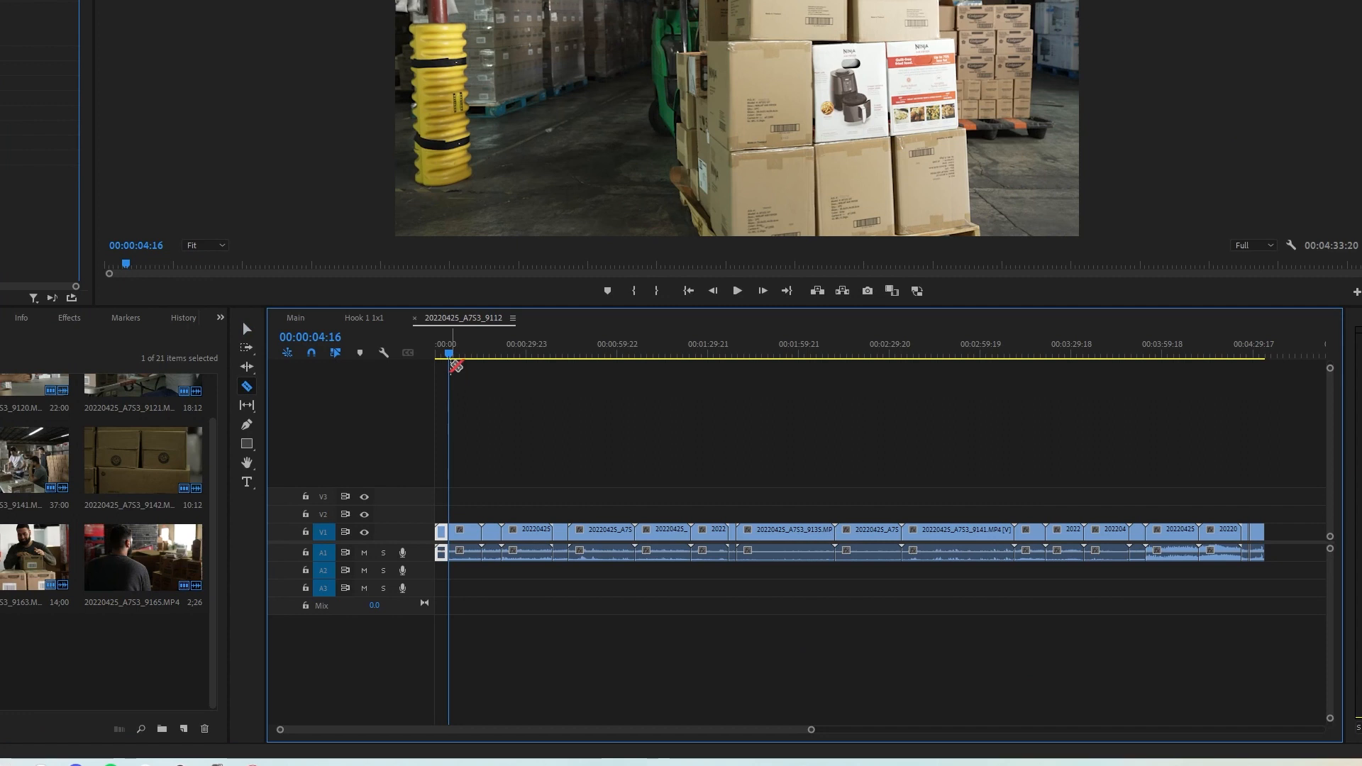
Raise the chosen packing clips onto tracks V2 and V3 as selects
click(467, 354)
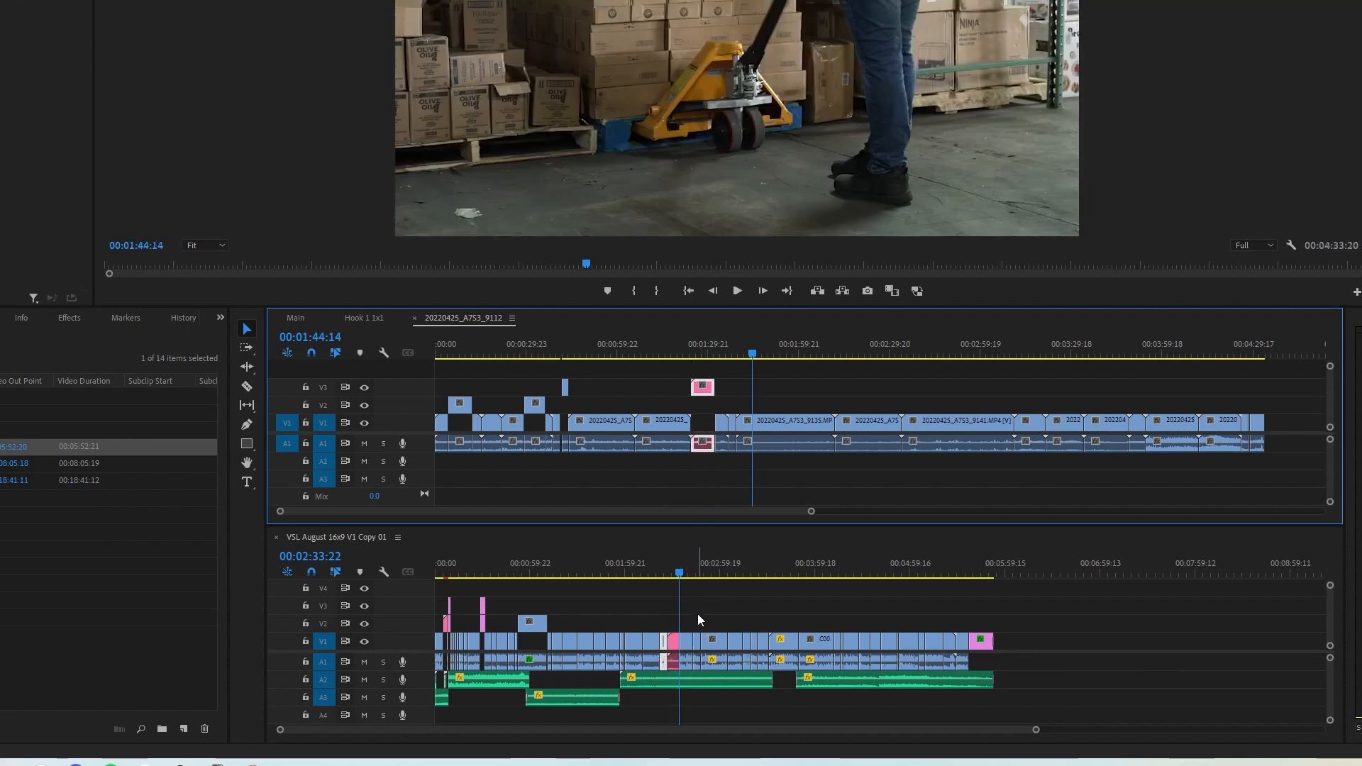
click(670, 571)
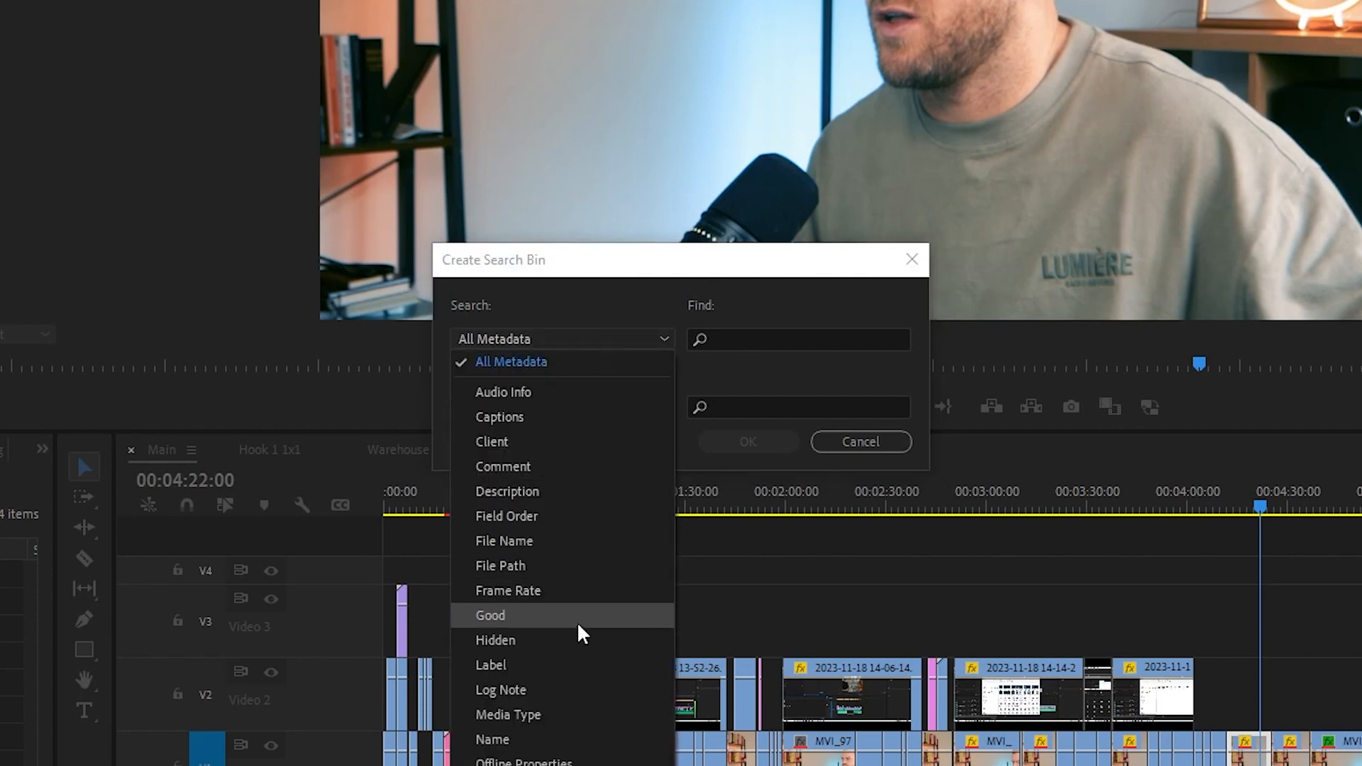
Create a search bin with Search set to Media Type and Find set to 'Movie'
click(507, 714)
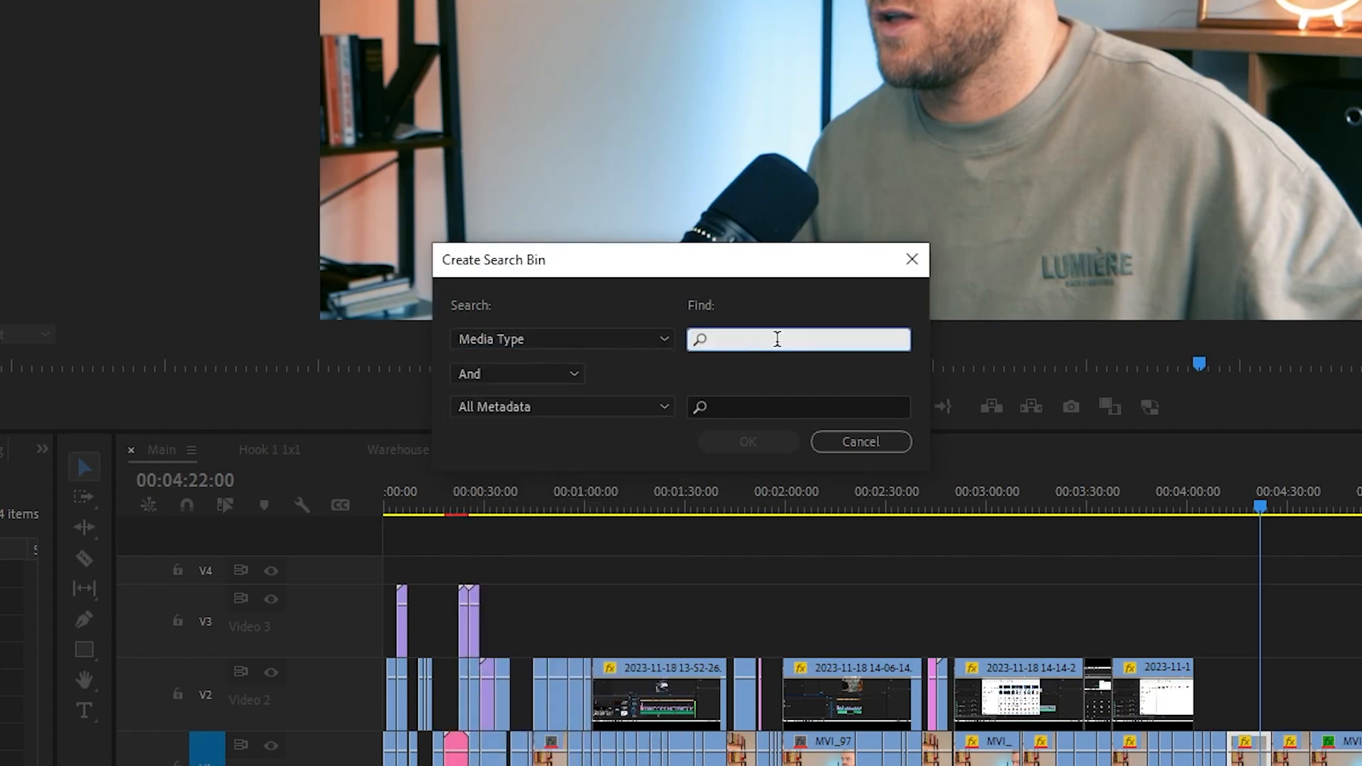
text(Movie)
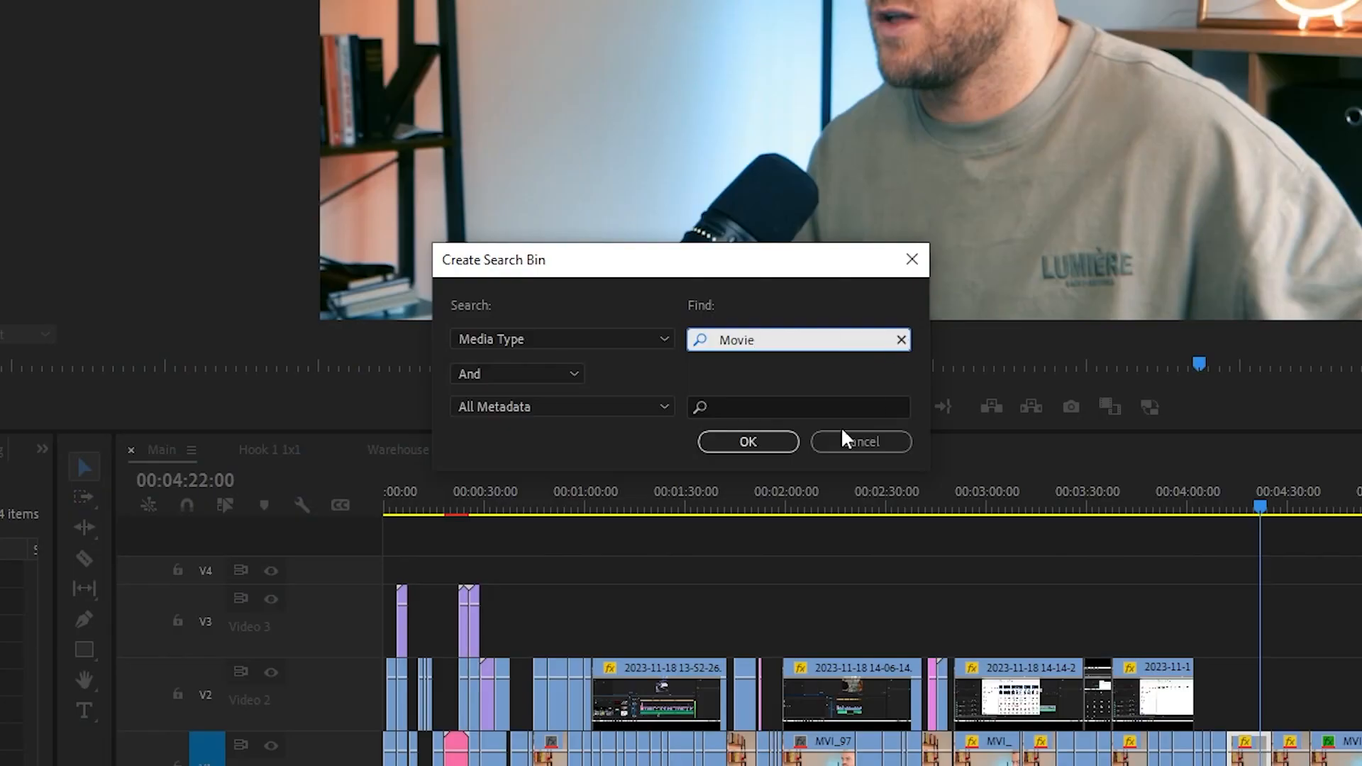
click(747, 441)
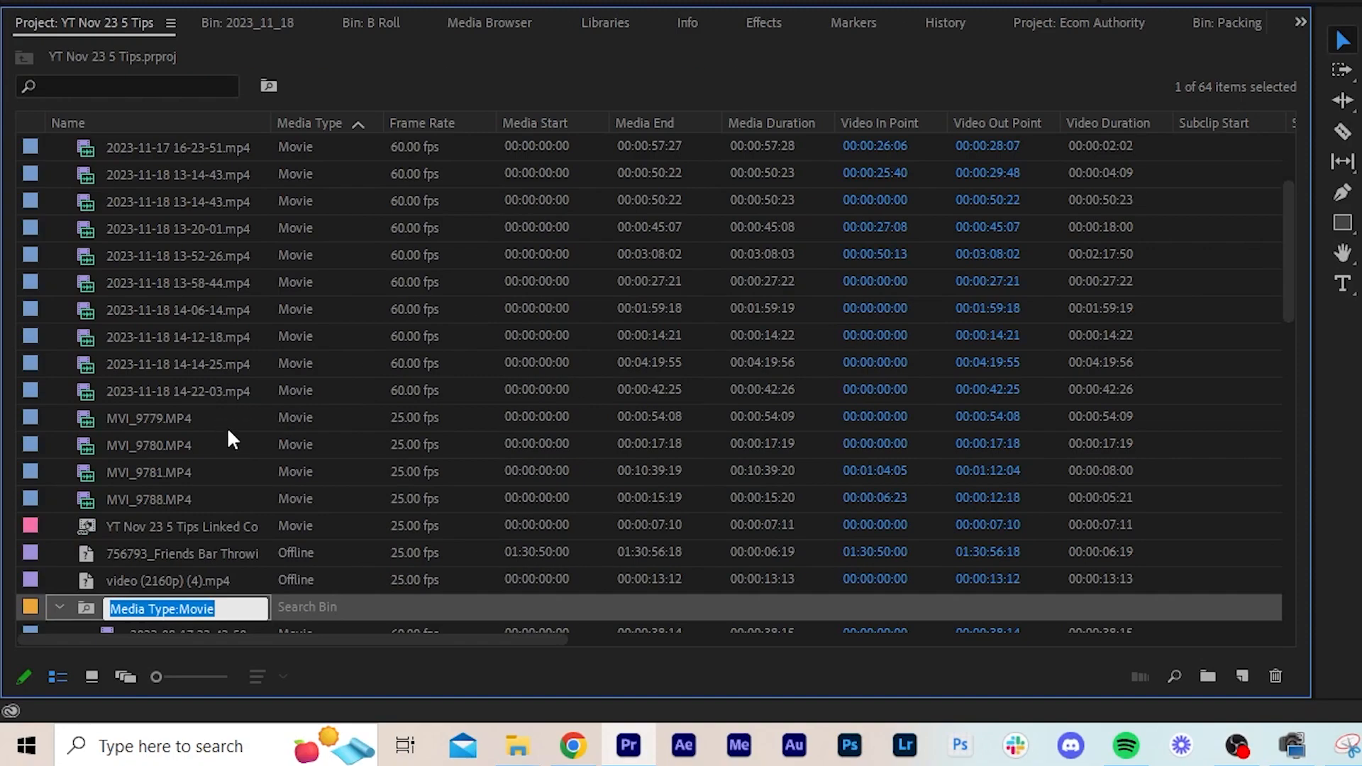
Scroll through the Stock Footage search bin's 29 clips
scroll(down, 3)
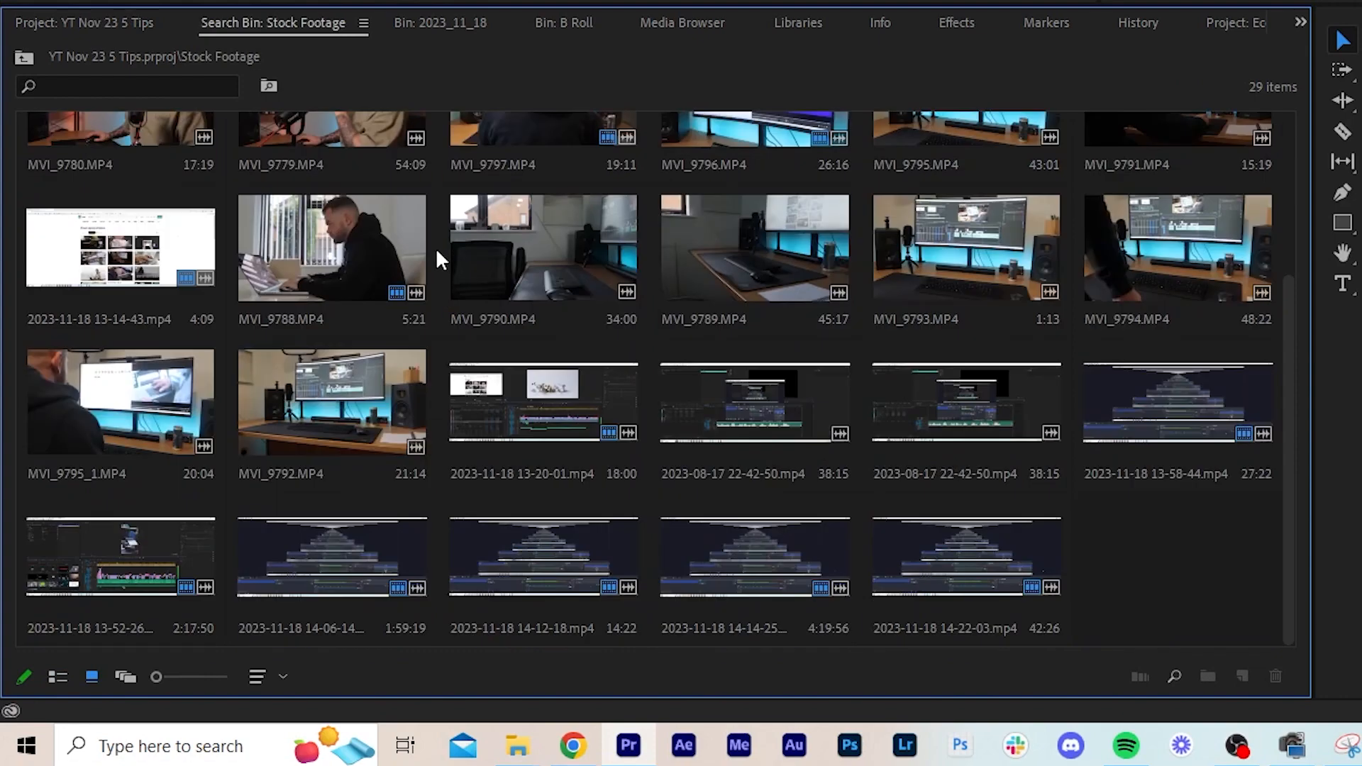
scroll(up, 3)
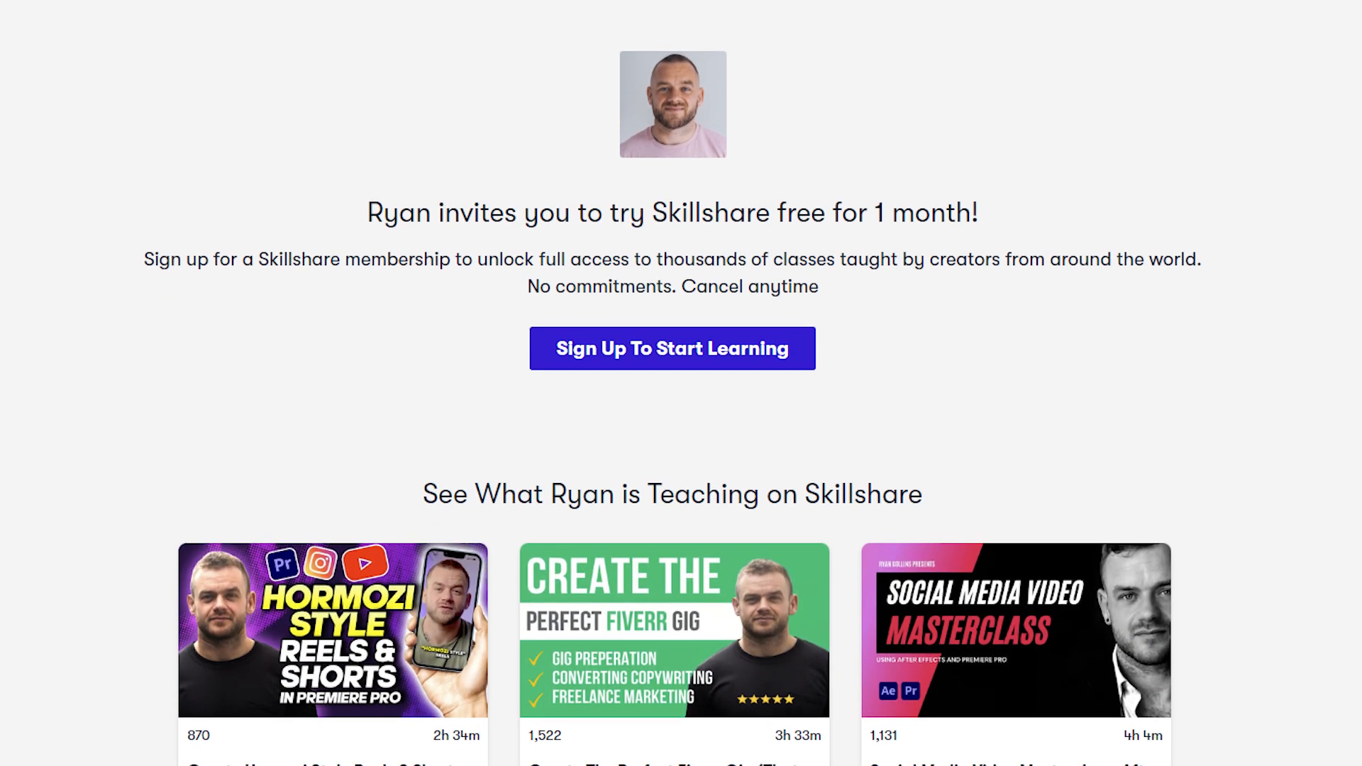
Open the Create The Perfect Fiverr Gig class, read its reviews, then browse Featured classes
scroll(down, 3)
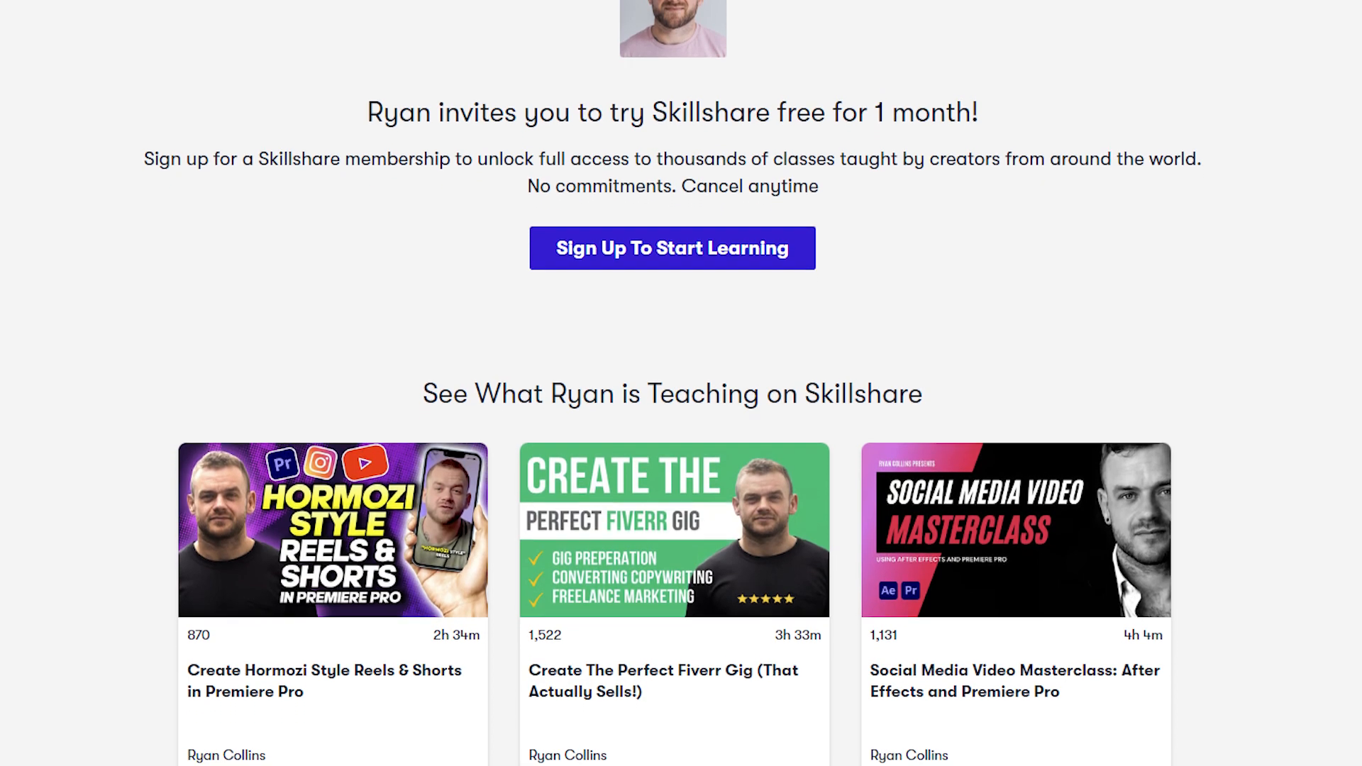
click(673, 530)
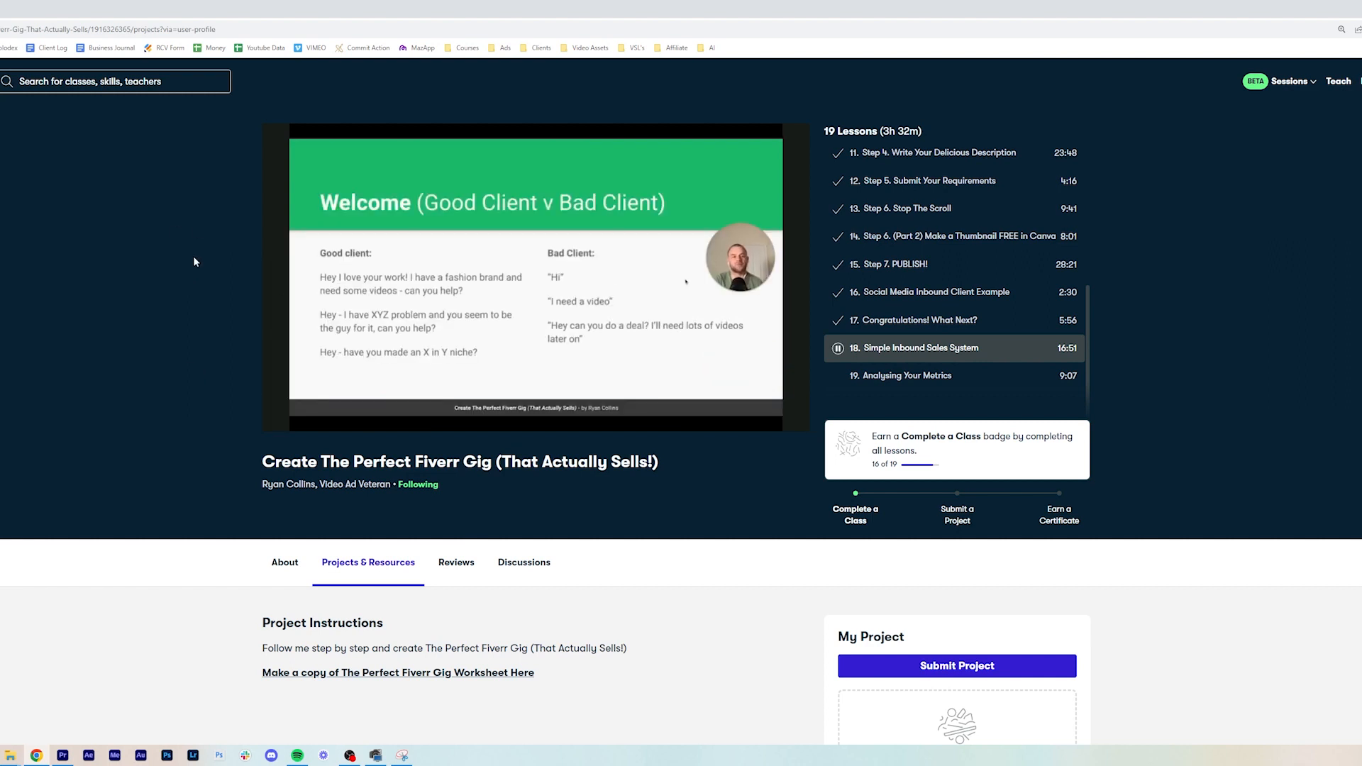
click(455, 561)
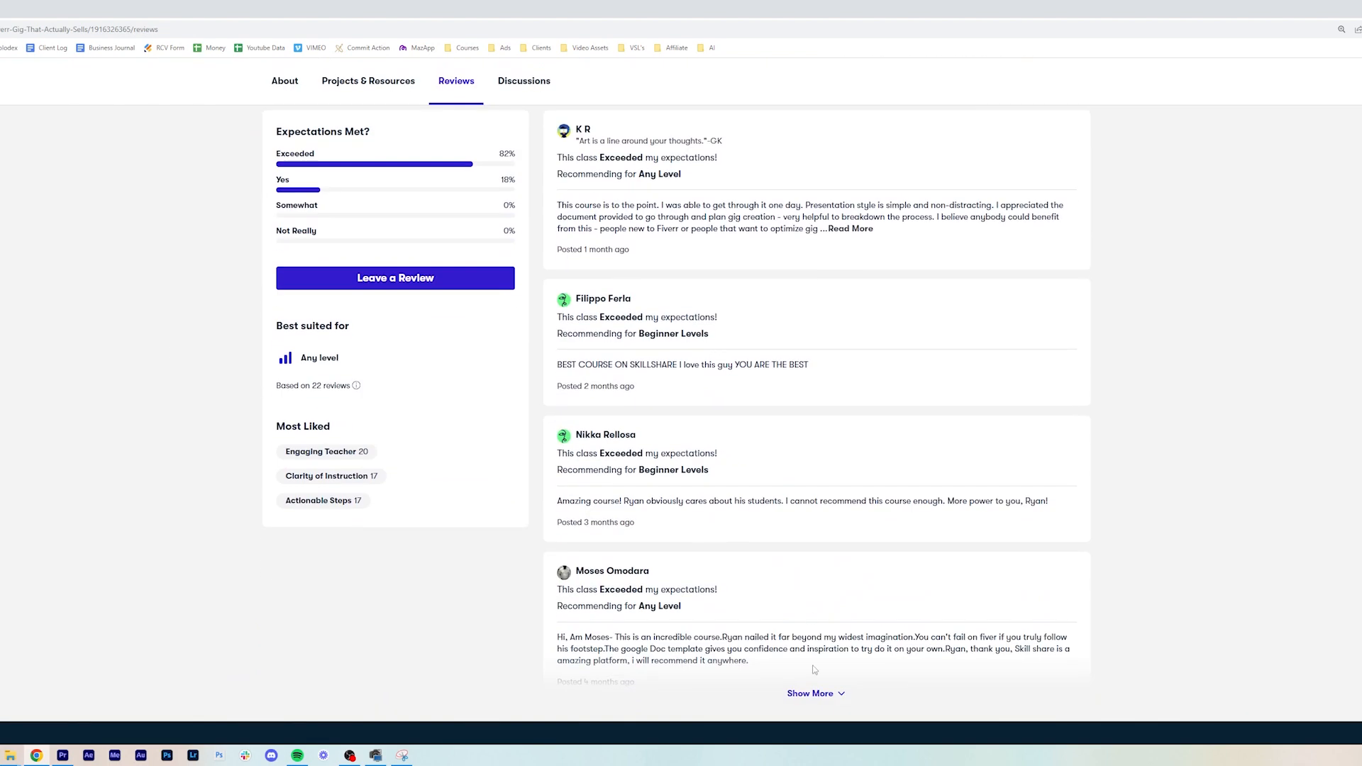
scroll(down, 3)
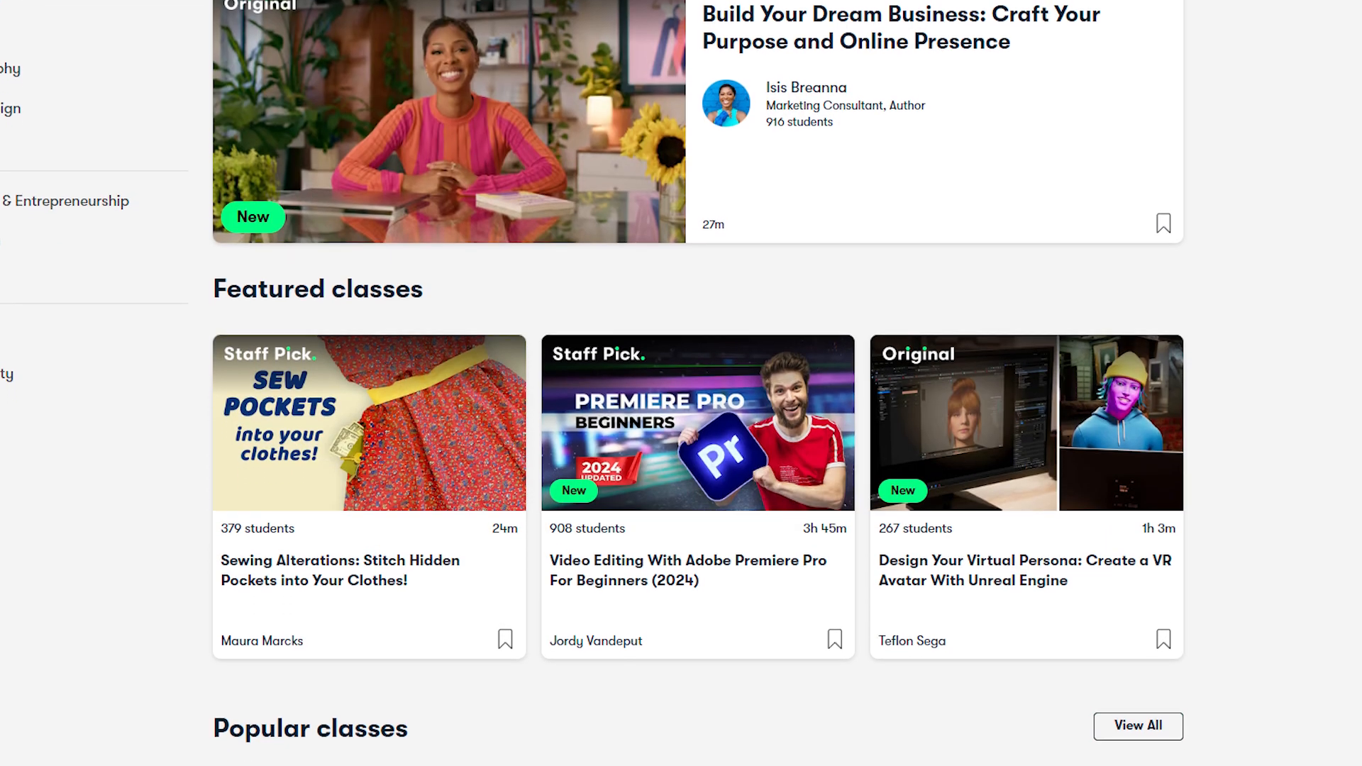
scroll(down, 3)
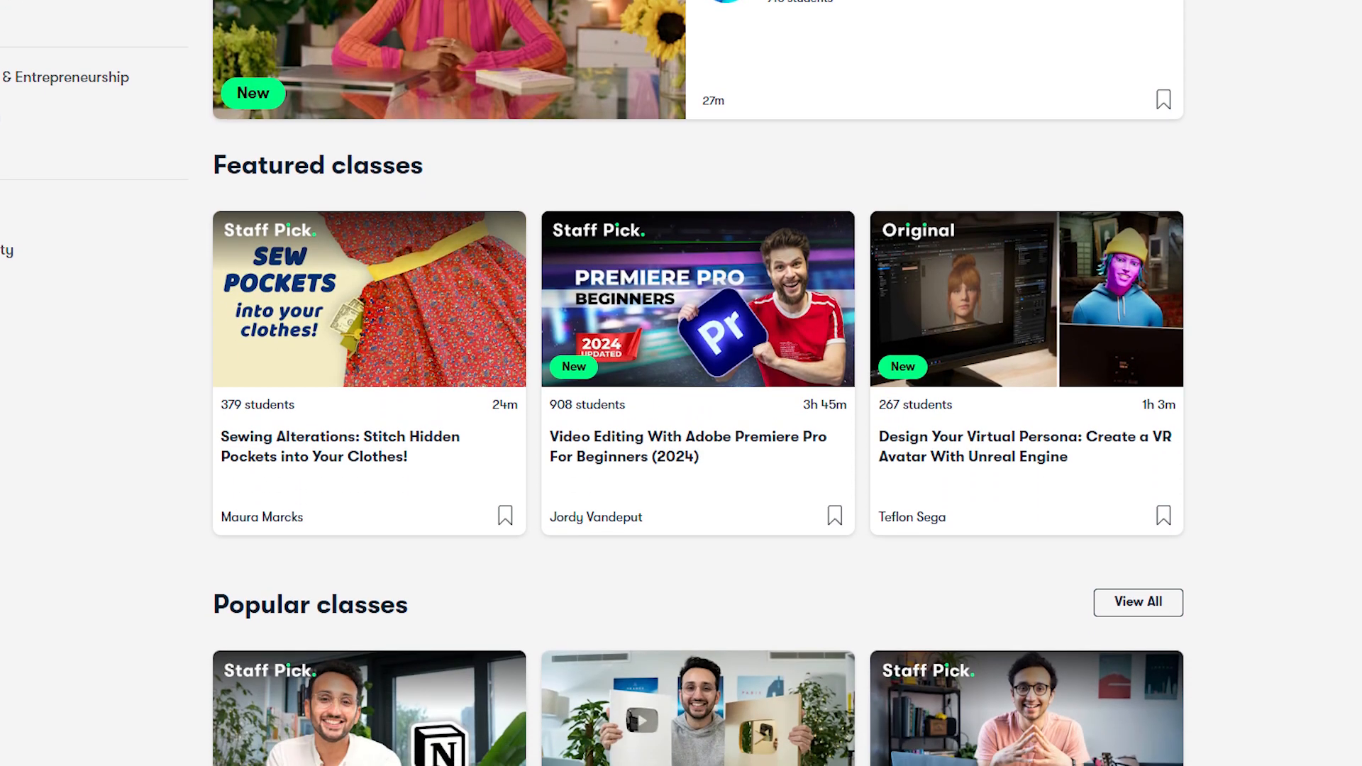
scroll(down, 3)
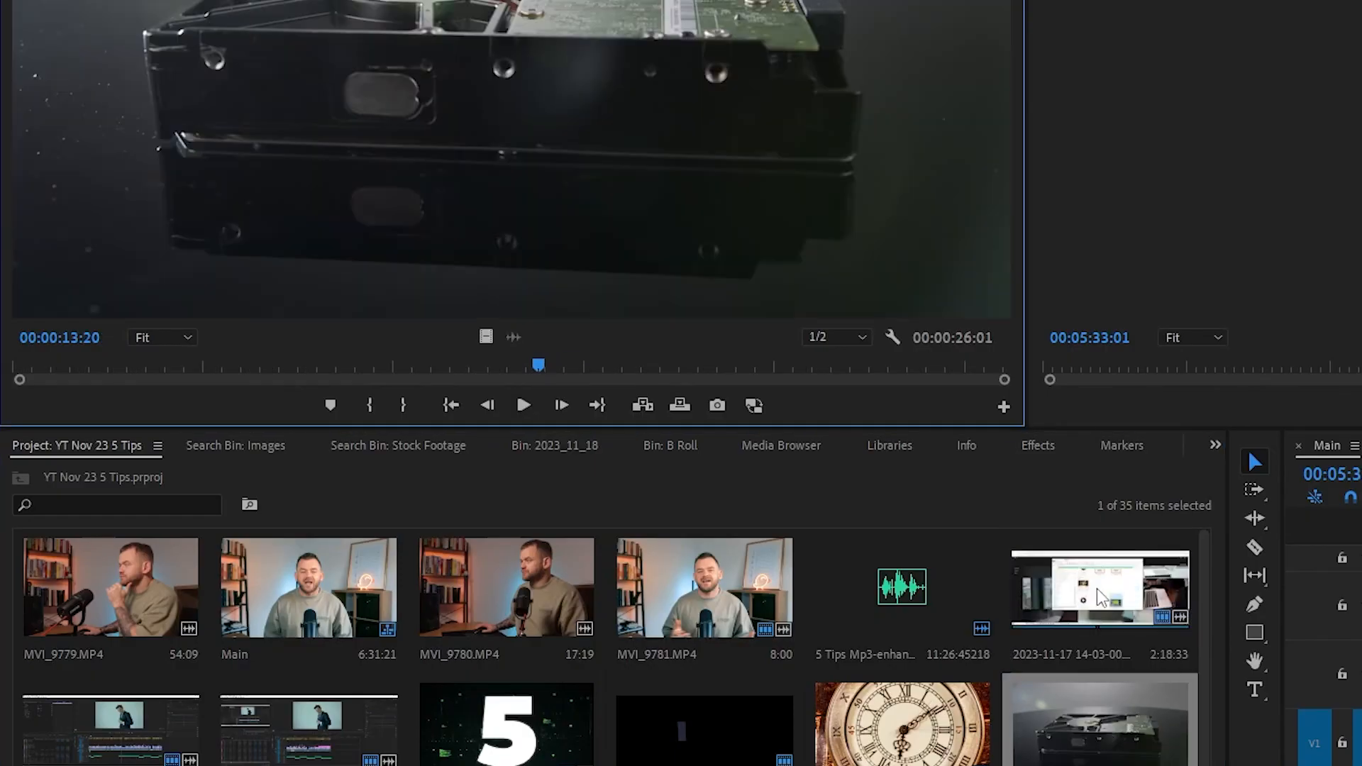
double_click(1099, 586)
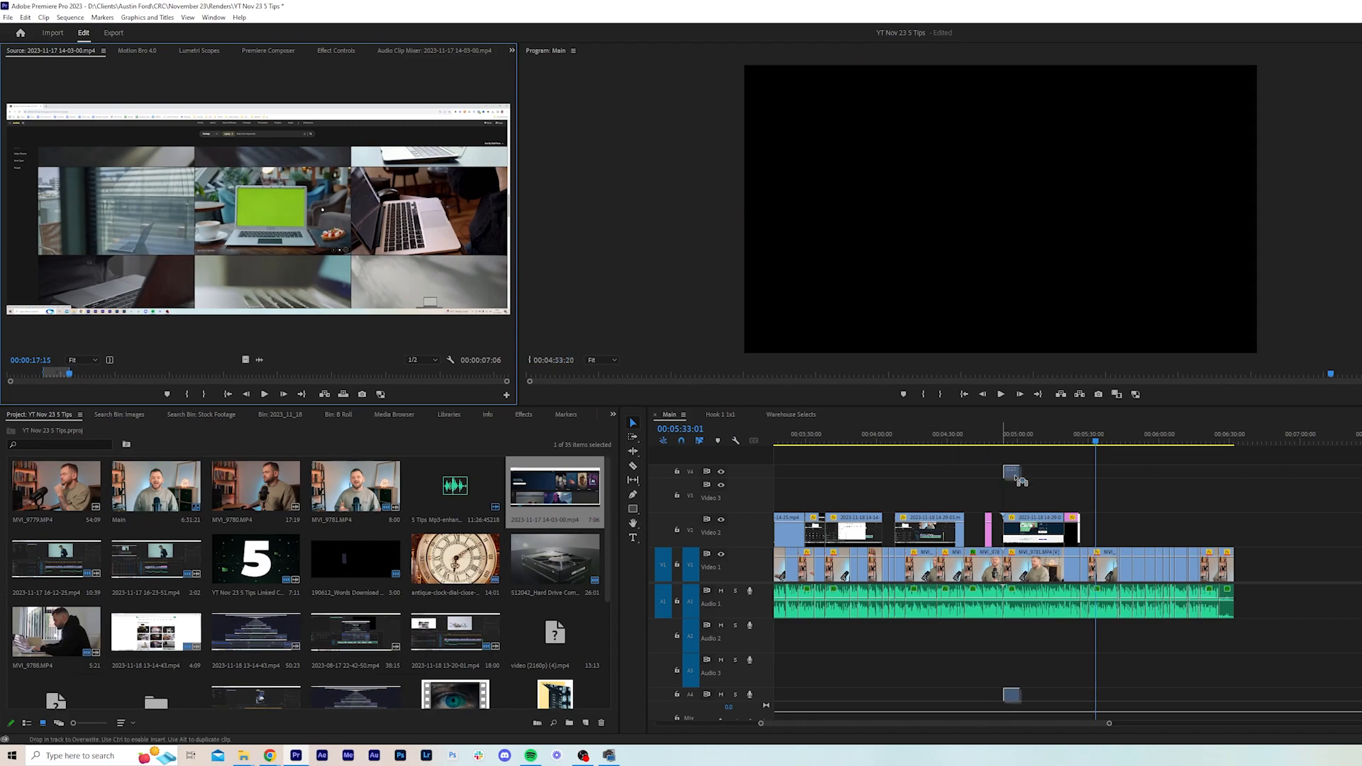
click(1093, 434)
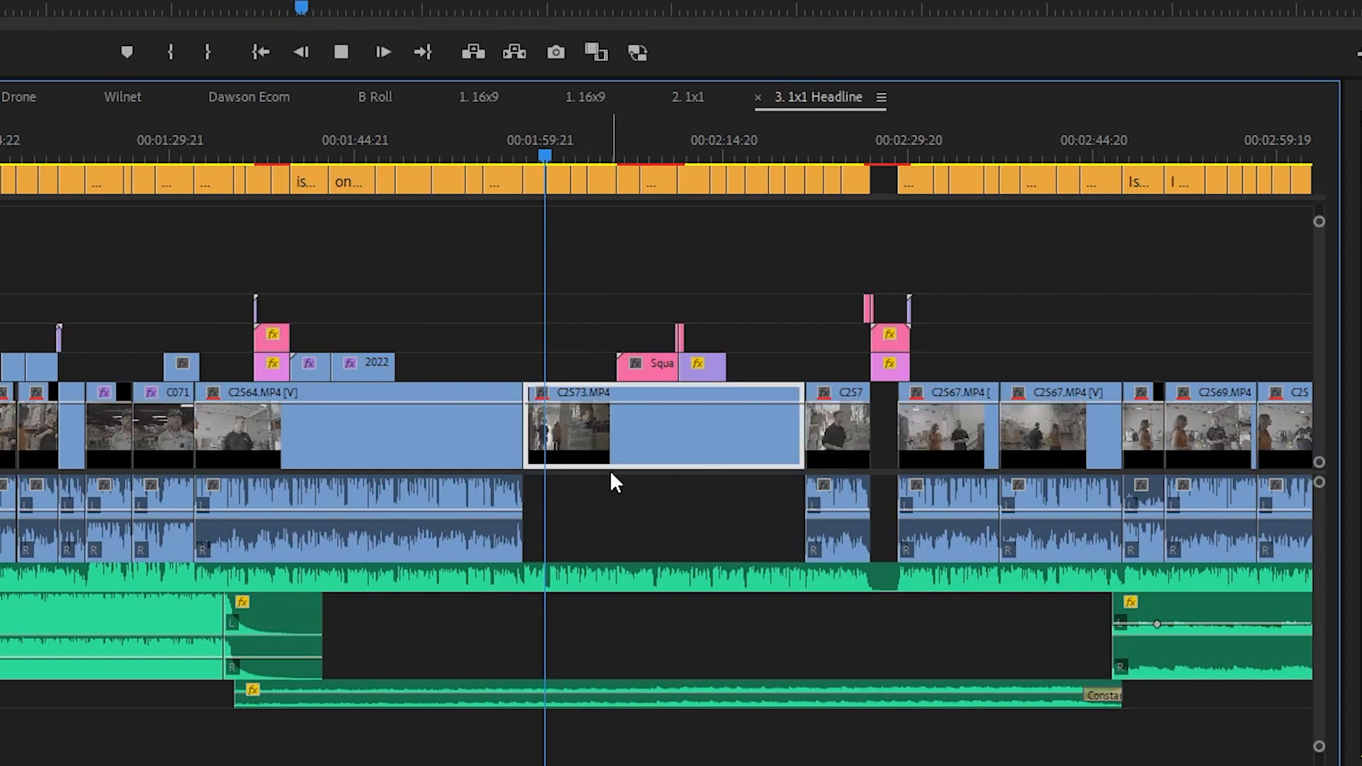
Select near C2S73.MP4 in the 3. 1x1 Headline timeline and open the Sequence menu
click(661, 521)
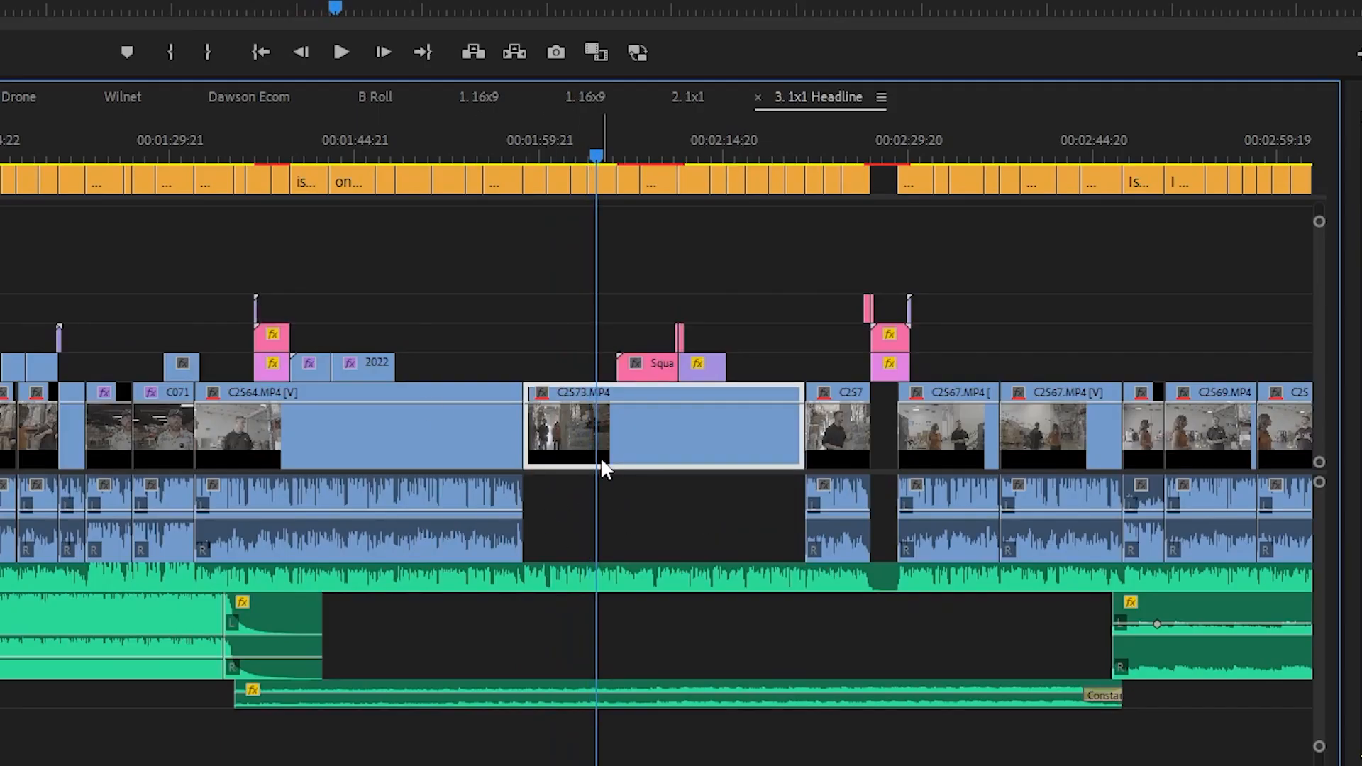
click(153, 36)
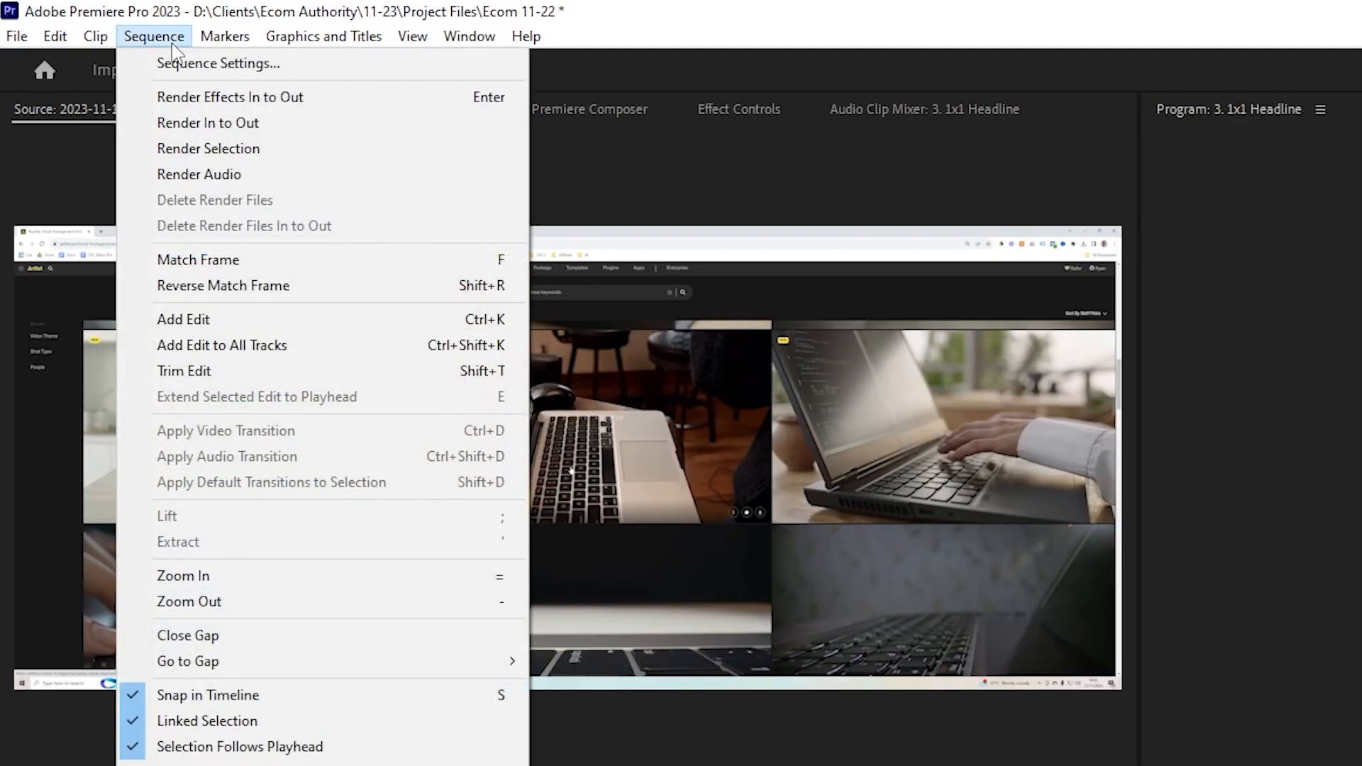